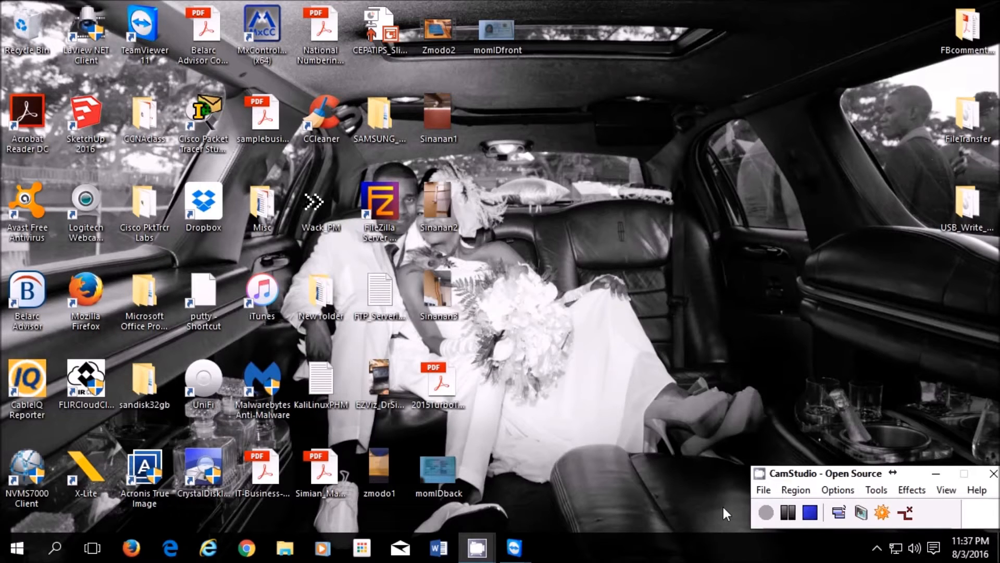
pyautogui.moveTo(614, 539)
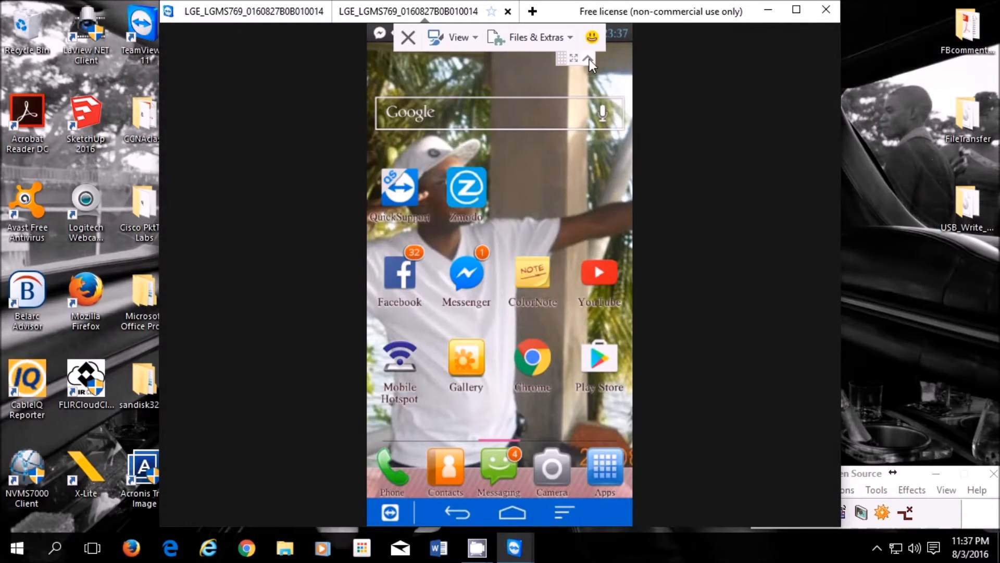
# - Clear the TeamViewer session overlay and launch the Zmodo app on the phone
pyautogui.click(587, 61)
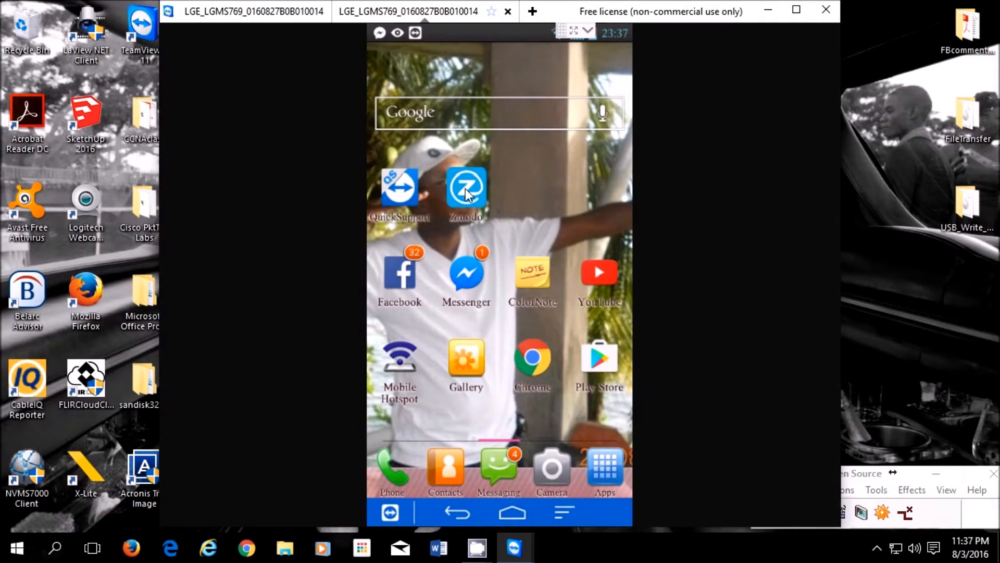
pyautogui.moveTo(551, 177)
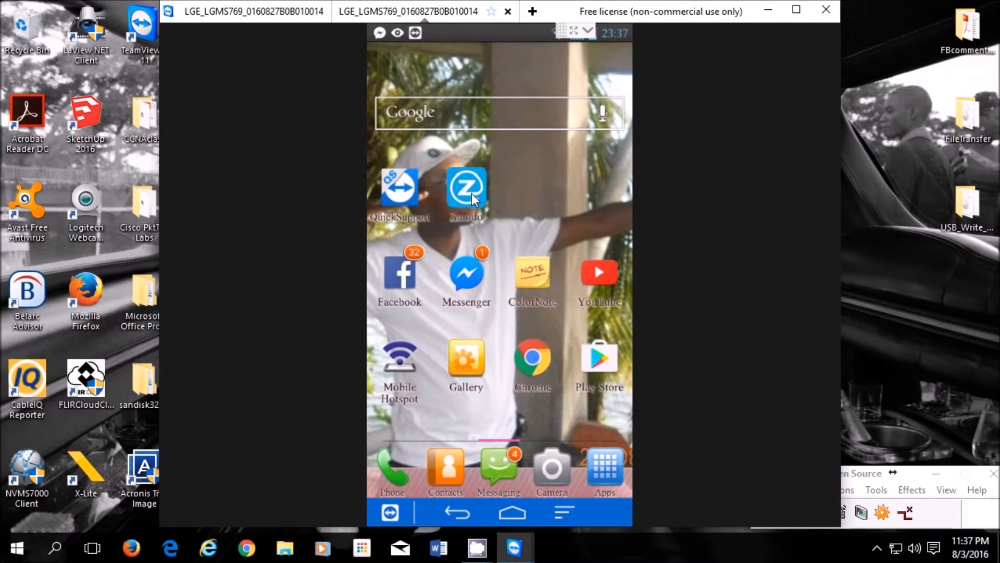
pyautogui.click(466, 186)
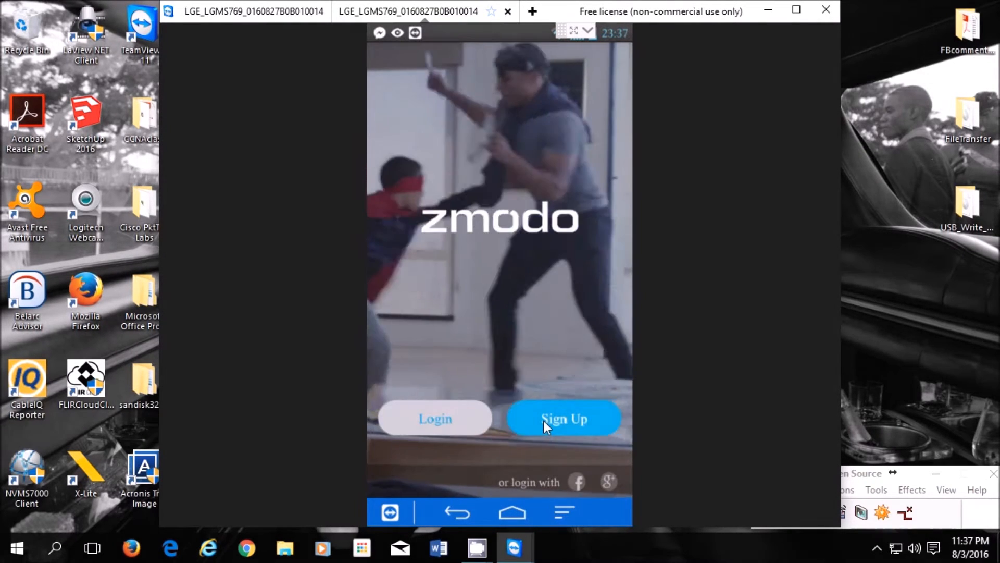
# - Peek at Sign Up, then log in with the email address and password and submit
pyautogui.click(563, 418)
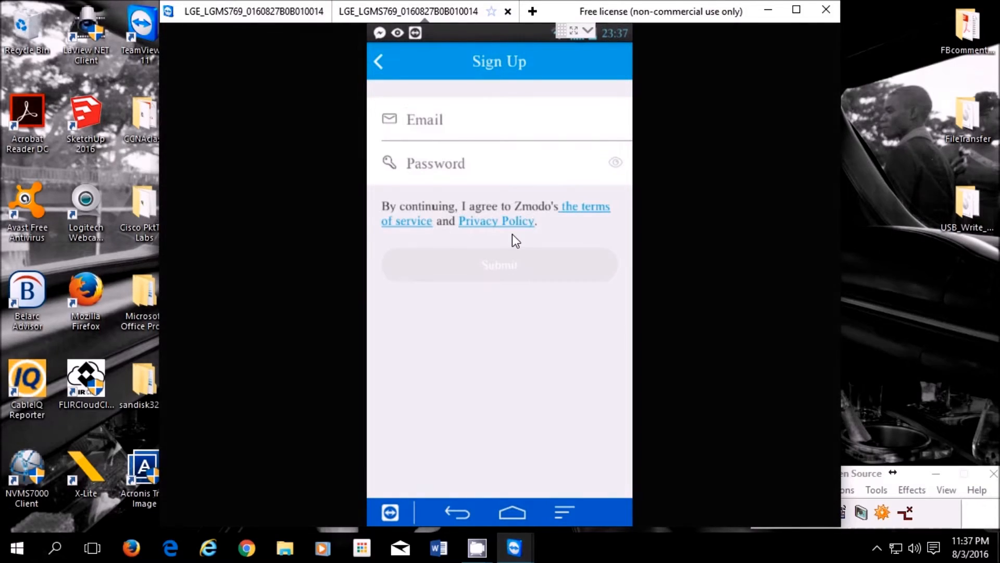
pyautogui.moveTo(447, 198)
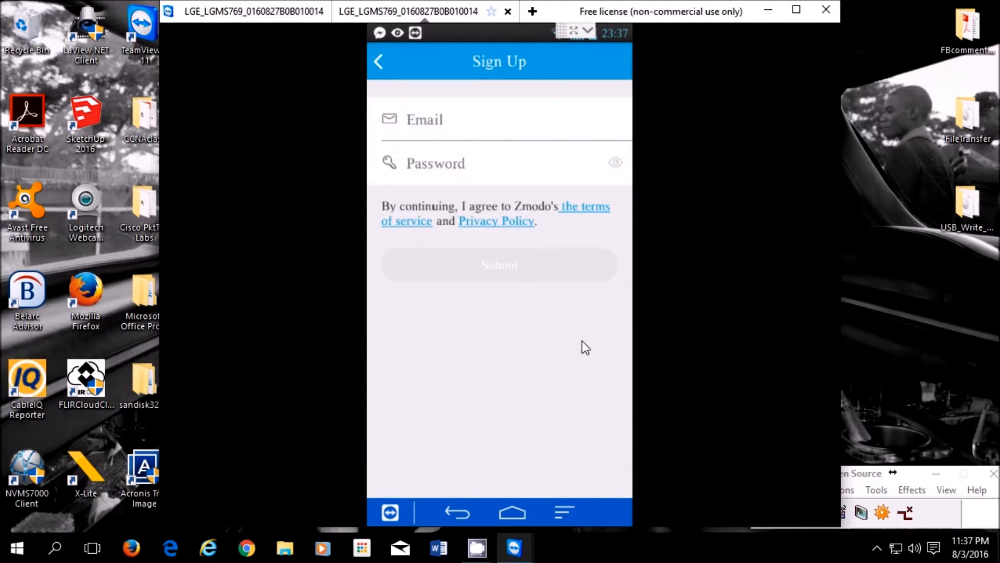
pyautogui.moveTo(550, 108)
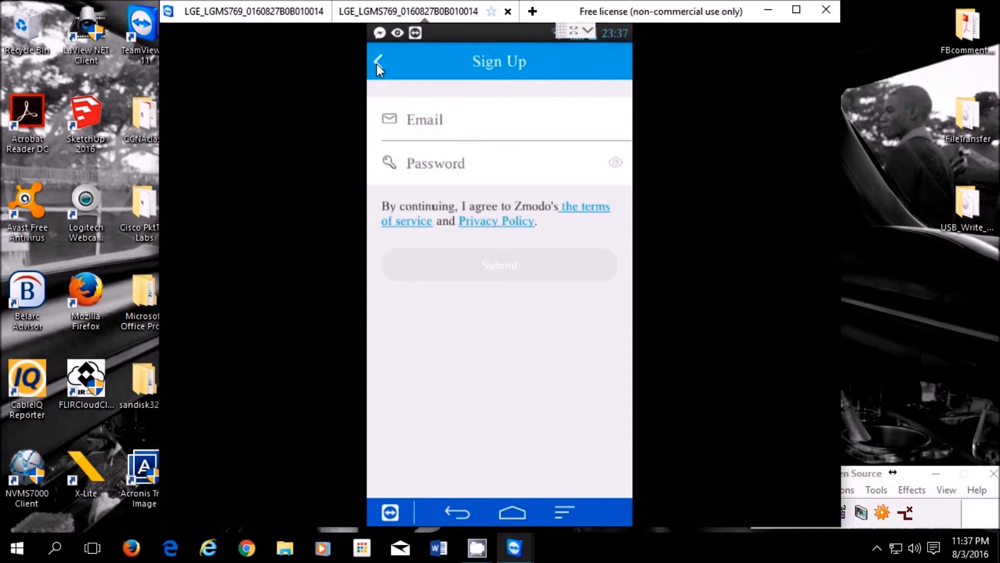
pyautogui.click(378, 62)
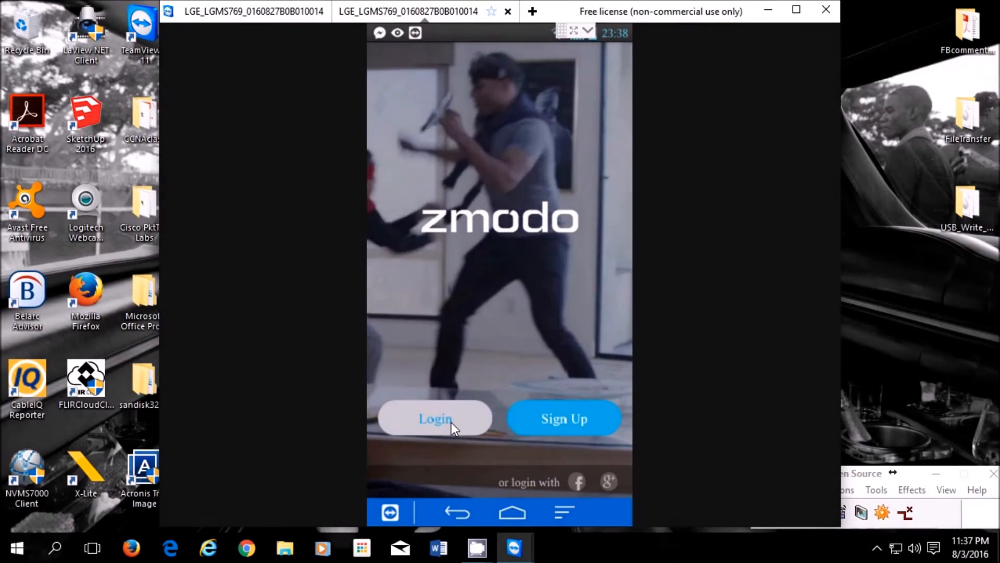
pyautogui.click(435, 419)
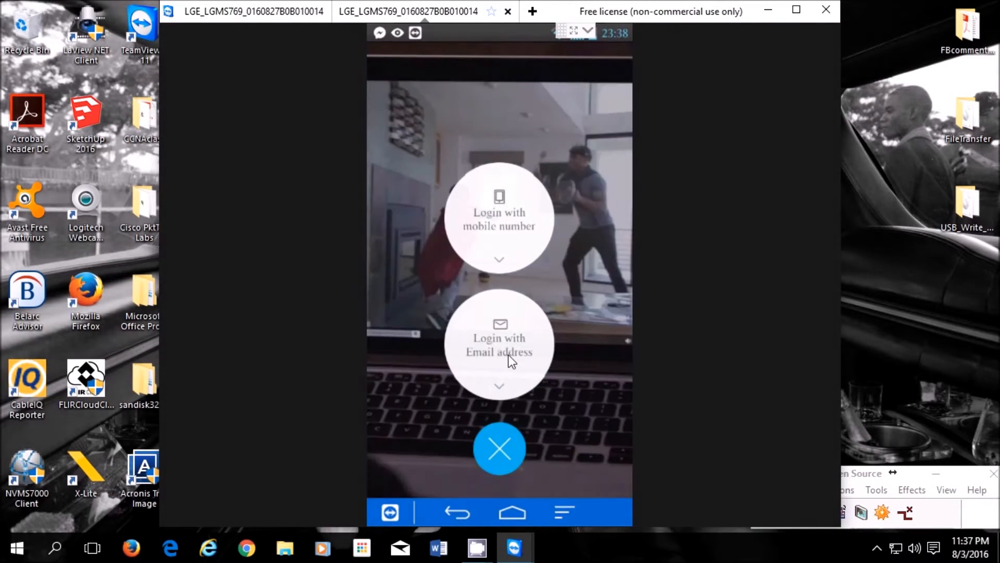
pyautogui.click(499, 345)
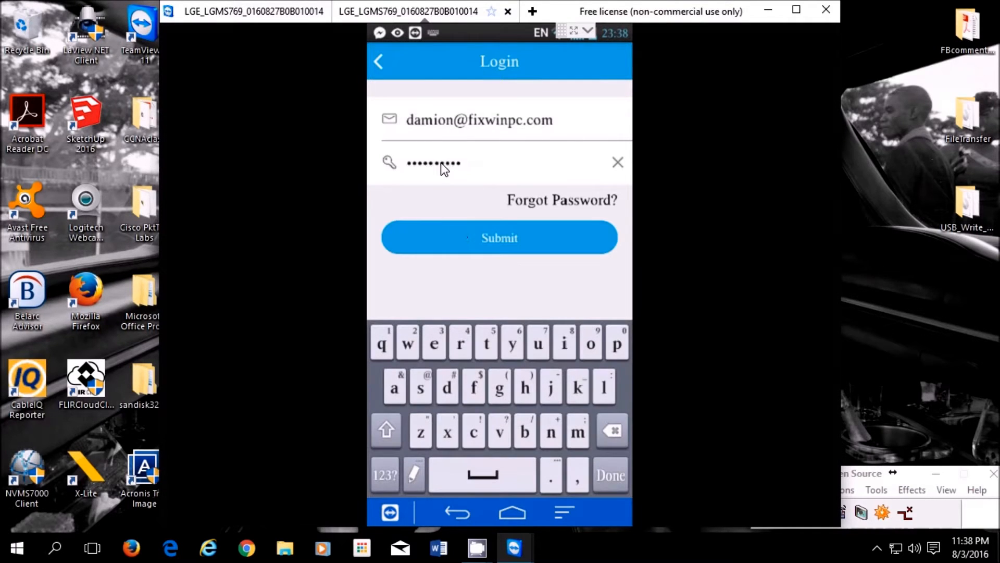
pyautogui.click(499, 237)
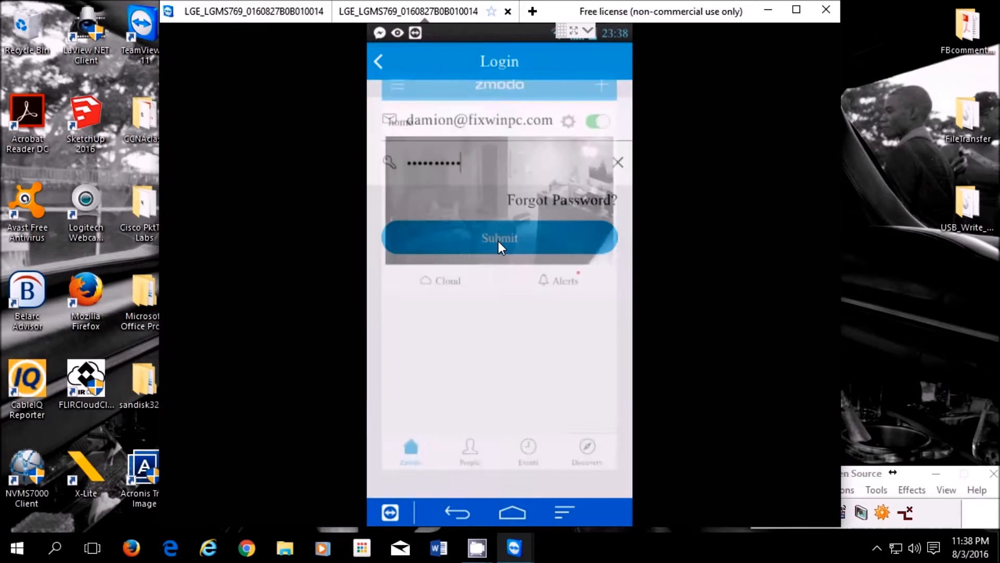
# - Submit the credentials and open the home camera's live feed from the home tab
pyautogui.click(499, 237)
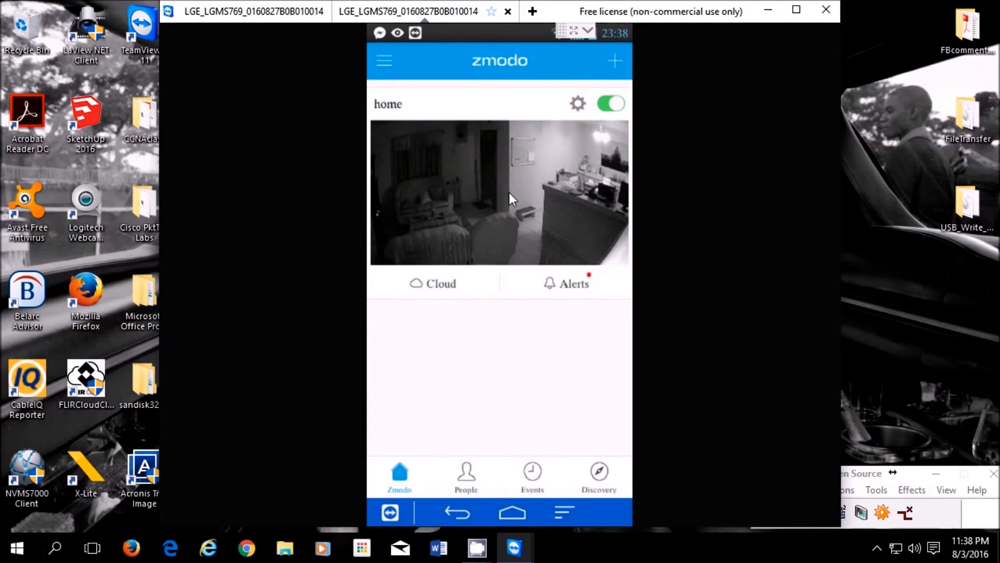
pyautogui.moveTo(520, 203)
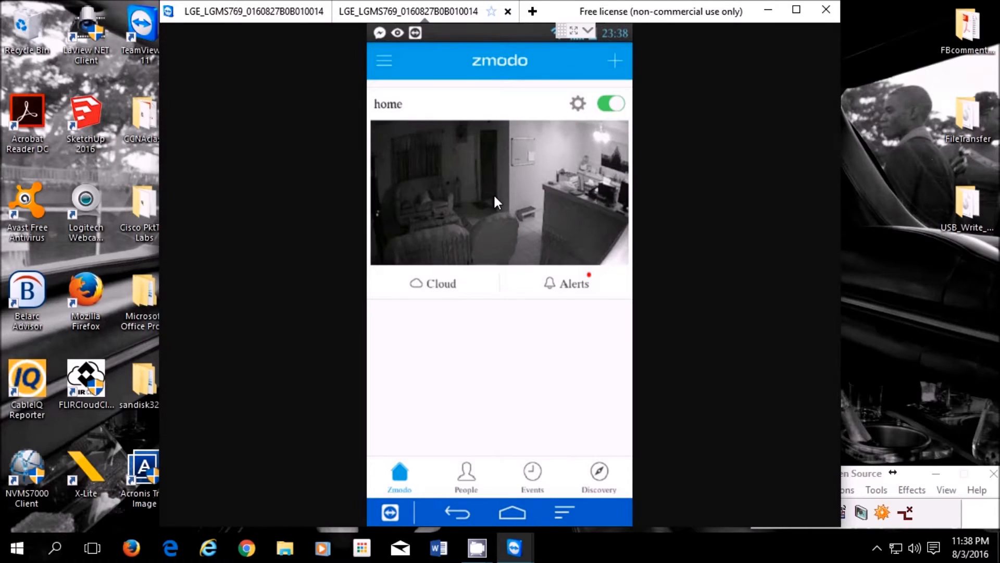
pyautogui.click(498, 192)
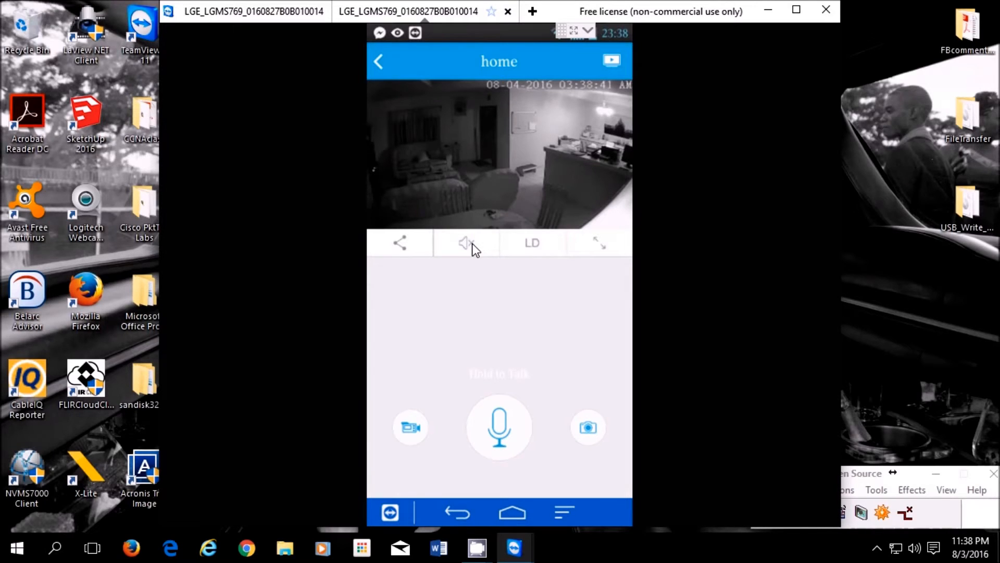
# - Turn on the home camera's audio and talk through its speaker via Hold to Talk
pyautogui.click(466, 243)
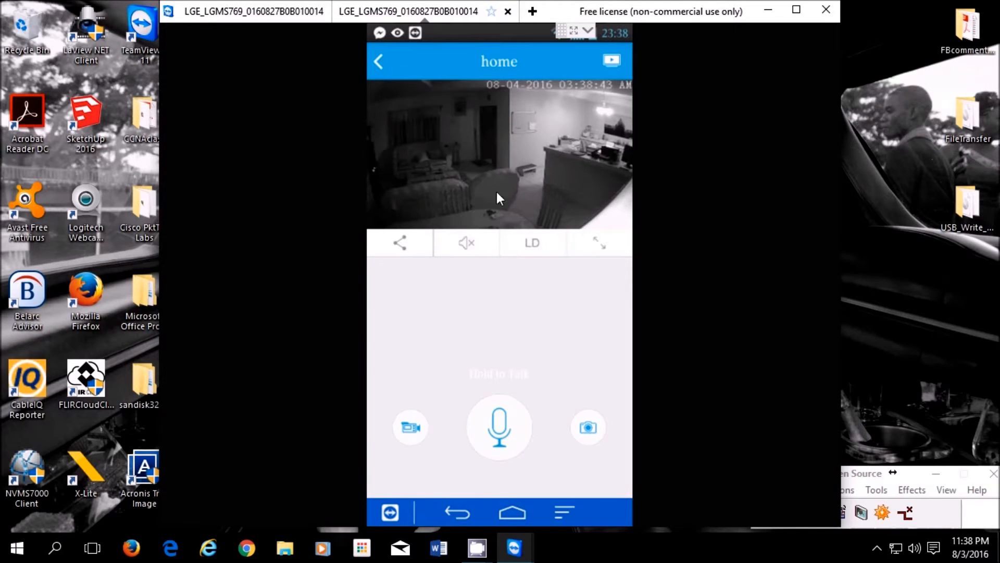
pyautogui.moveTo(460, 248)
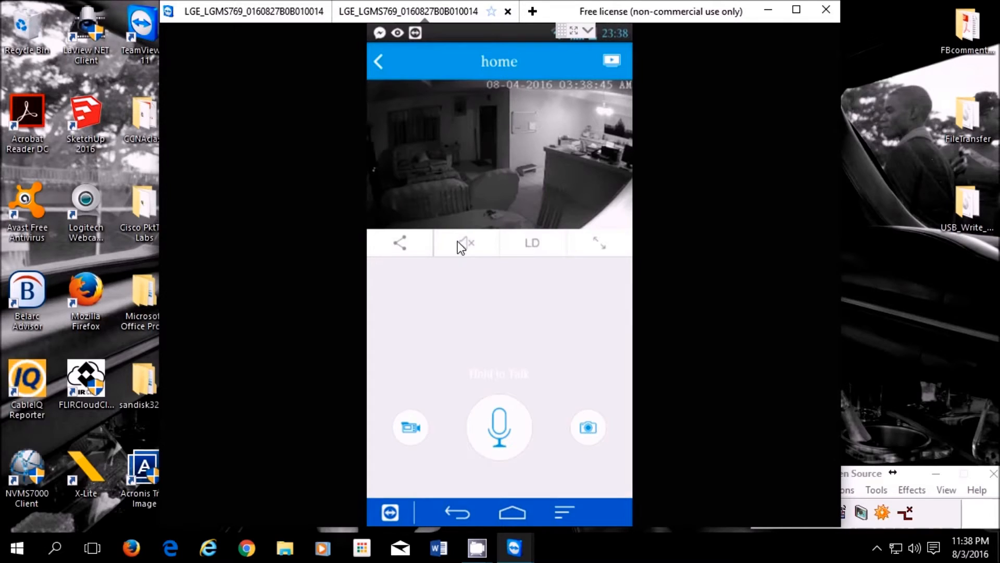
pyautogui.moveTo(445, 239)
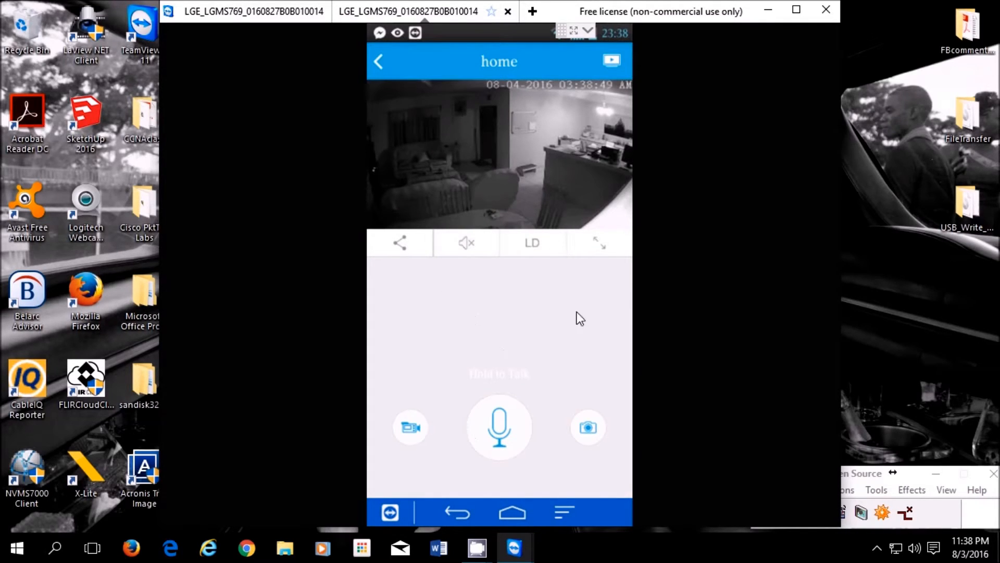
pyautogui.moveTo(472, 268)
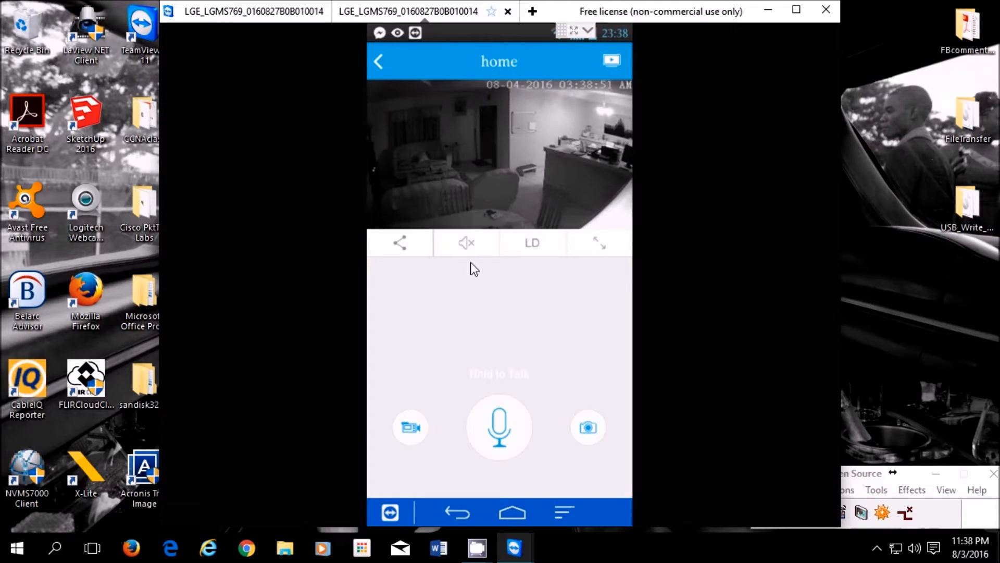
pyautogui.moveTo(496, 172)
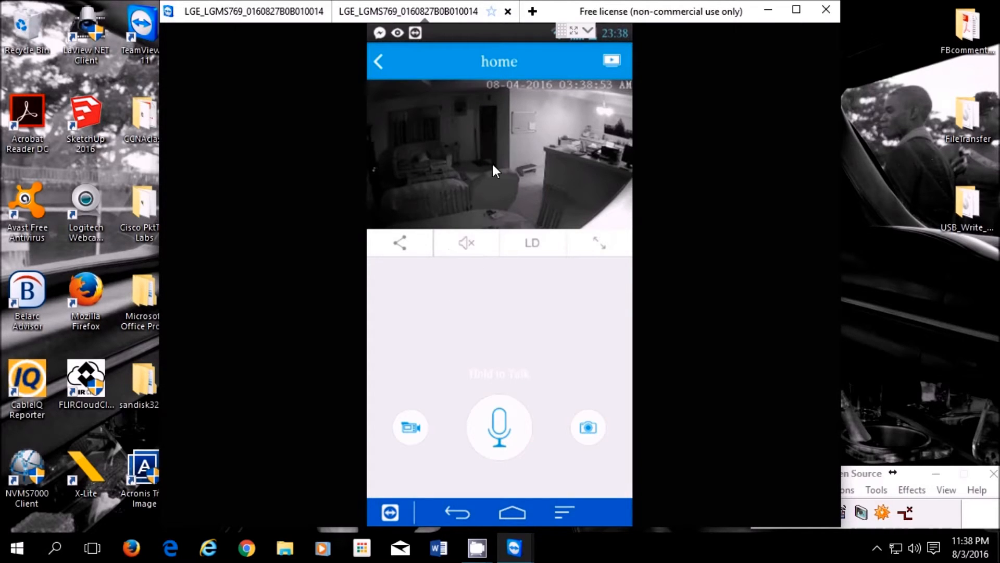
pyautogui.moveTo(445, 193)
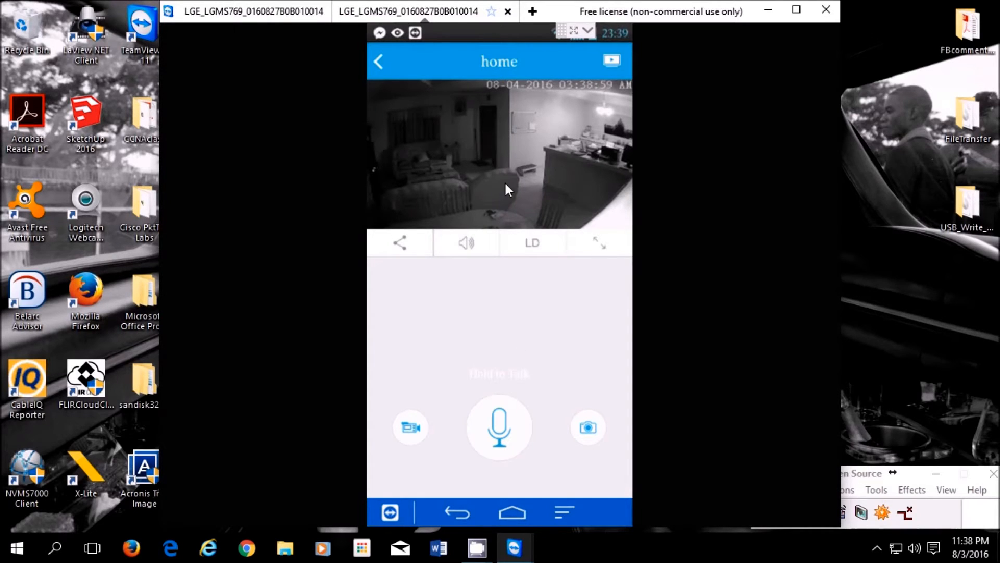
pyautogui.moveTo(487, 369)
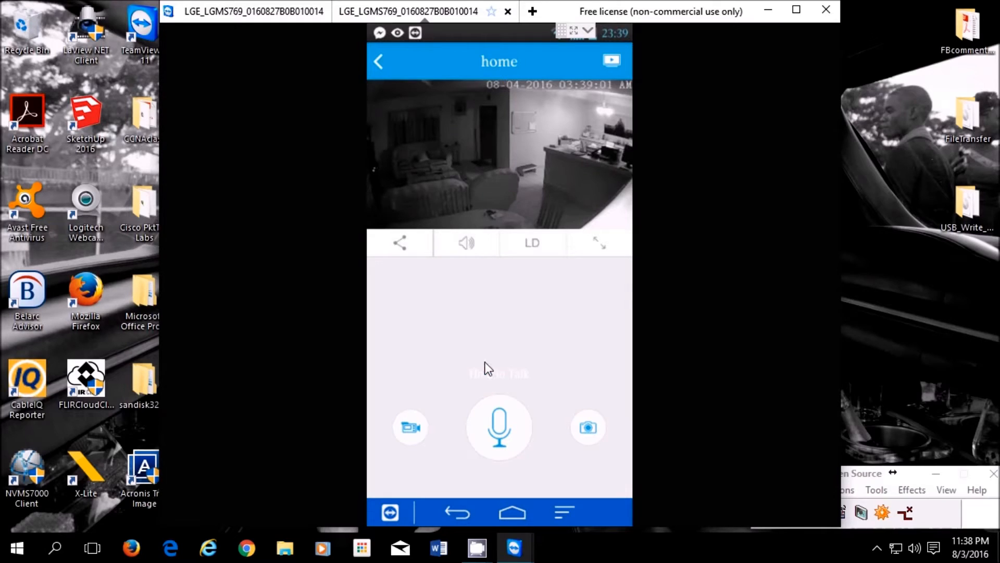
pyautogui.click(499, 427)
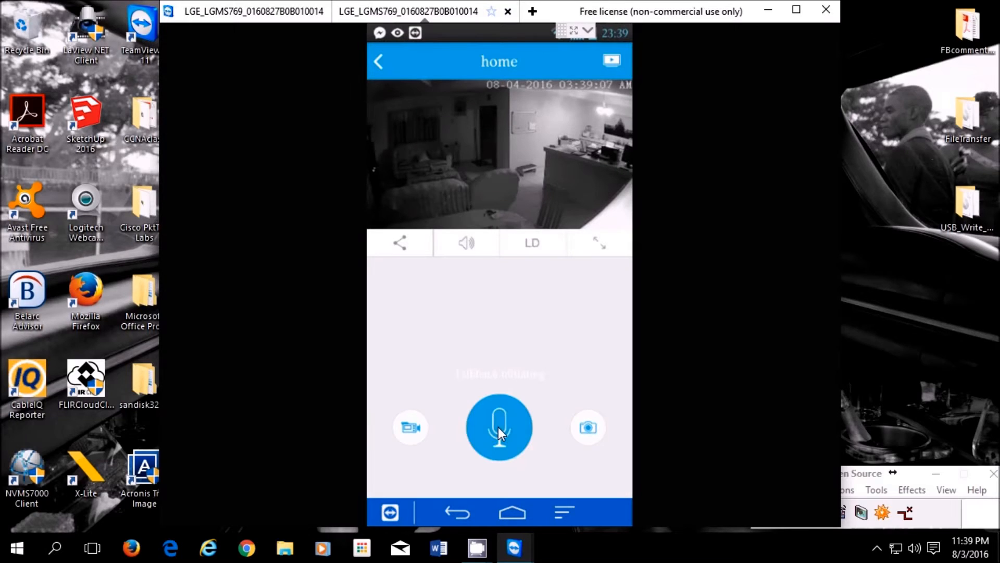
pyautogui.click(499, 427)
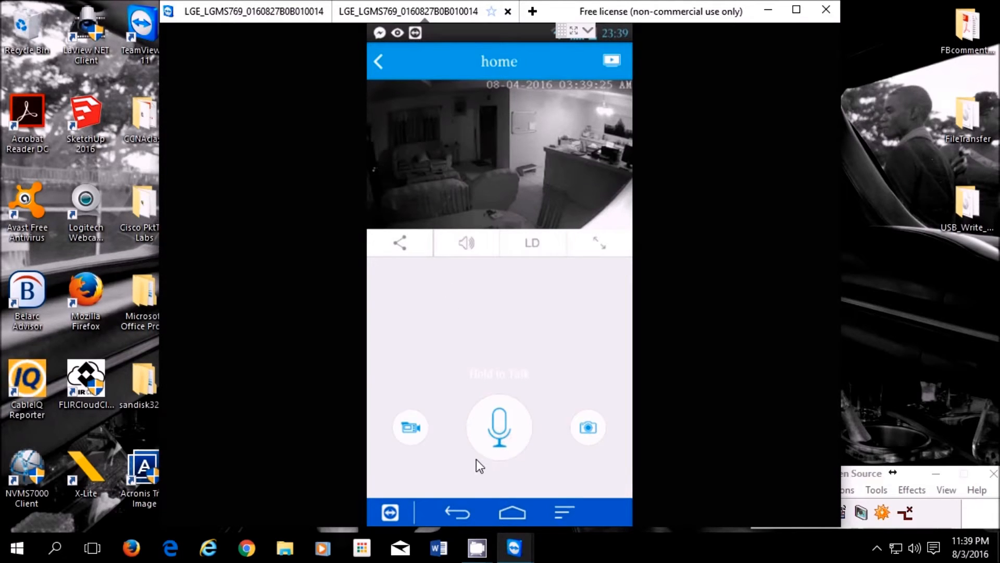
pyautogui.moveTo(533, 351)
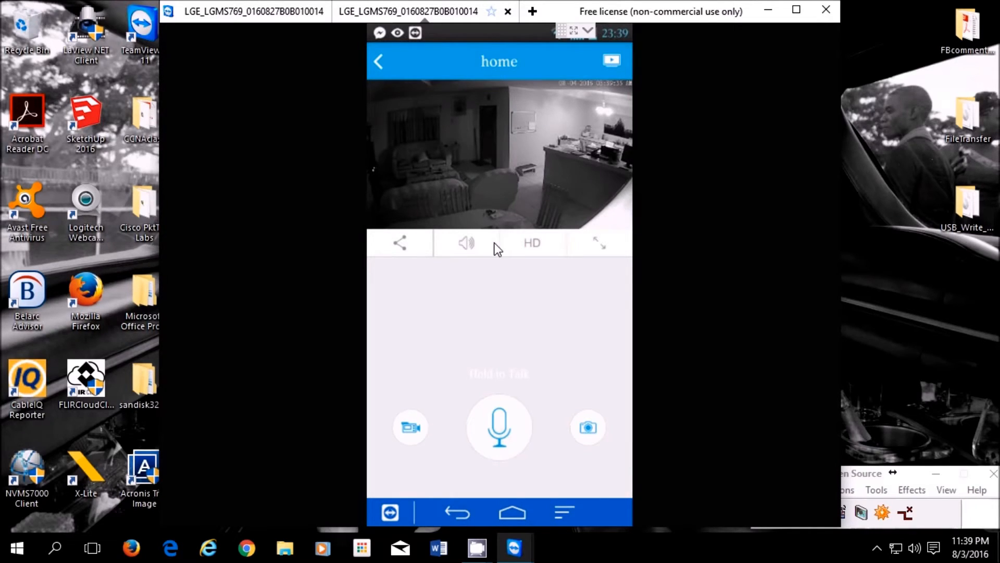
# - Mute the live audio, check the Share with options, and return to the live view
pyautogui.click(467, 243)
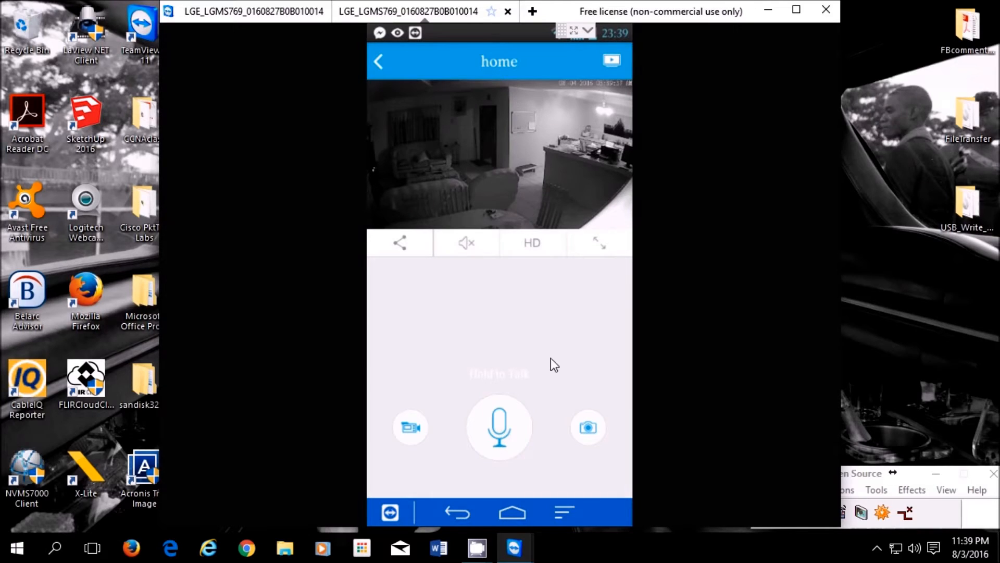
pyautogui.moveTo(399, 252)
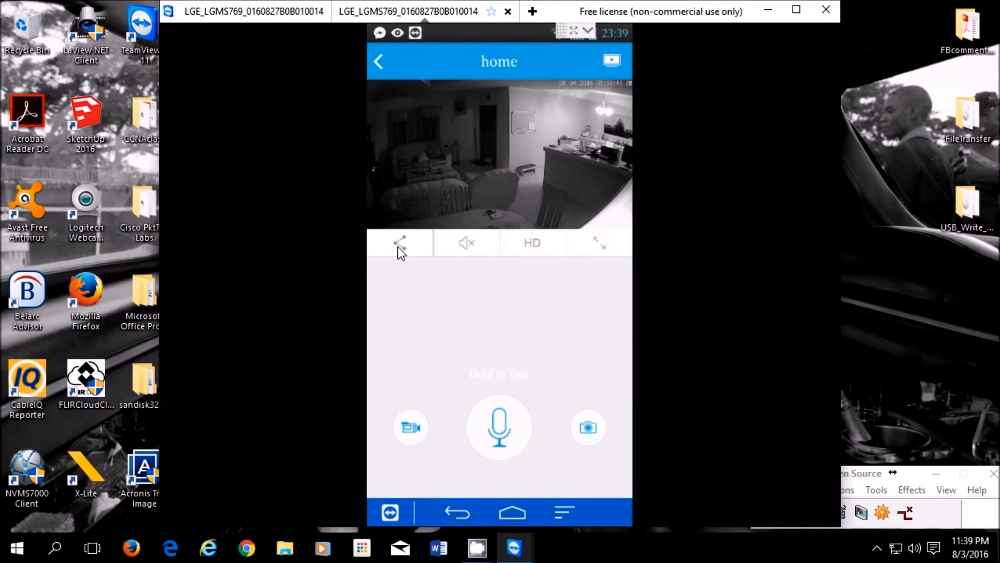
pyautogui.click(399, 243)
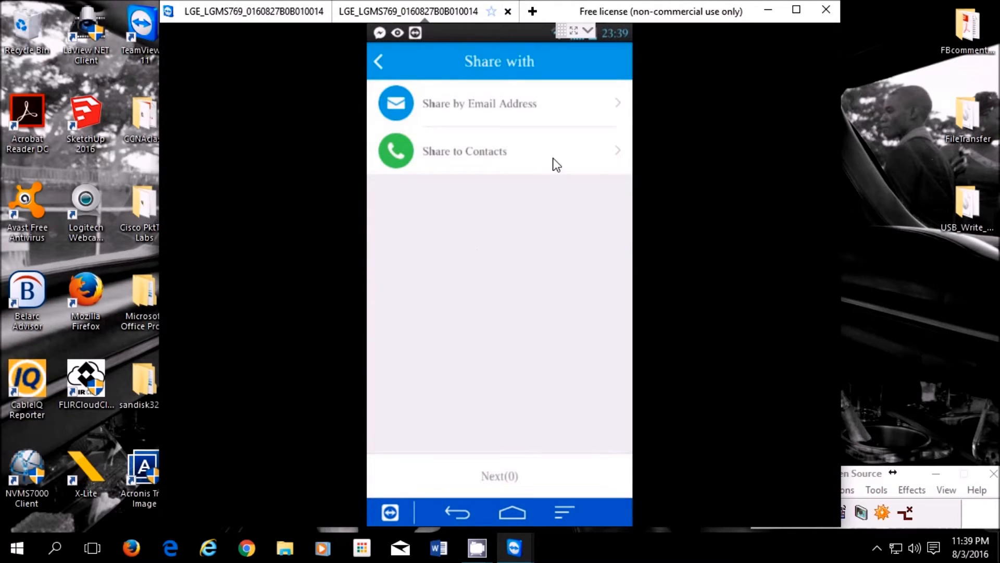
pyautogui.moveTo(484, 126)
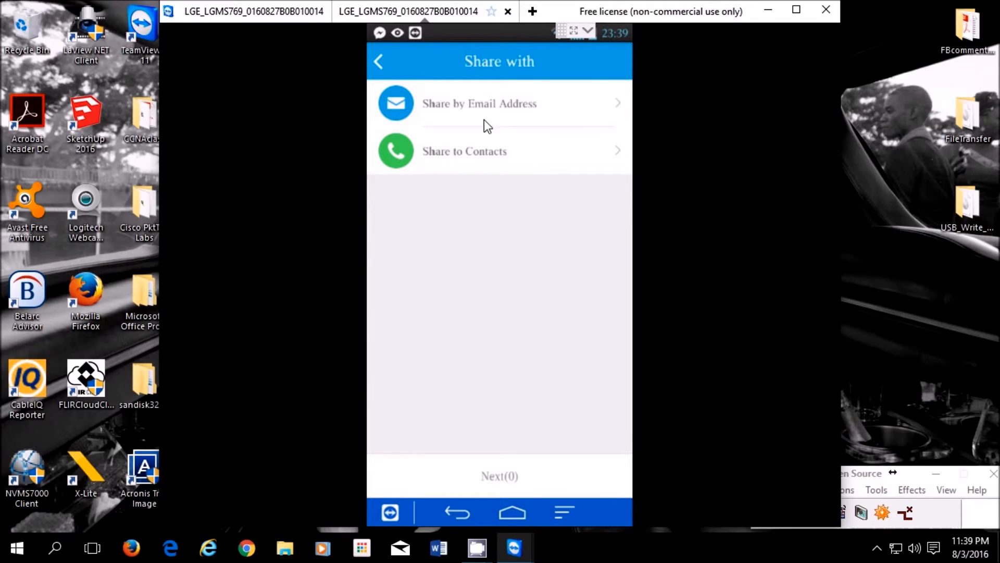
pyautogui.moveTo(407, 118)
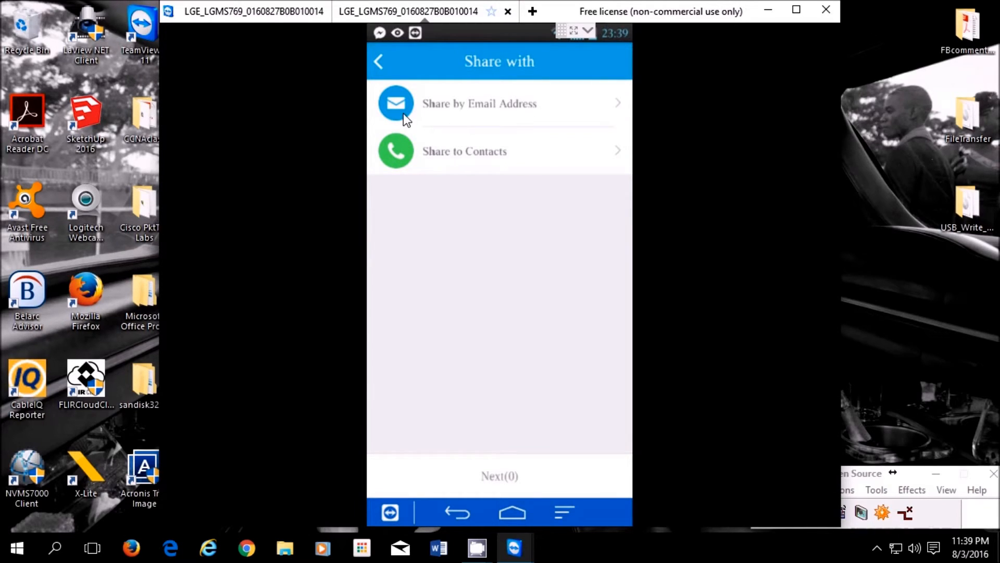
pyautogui.click(378, 61)
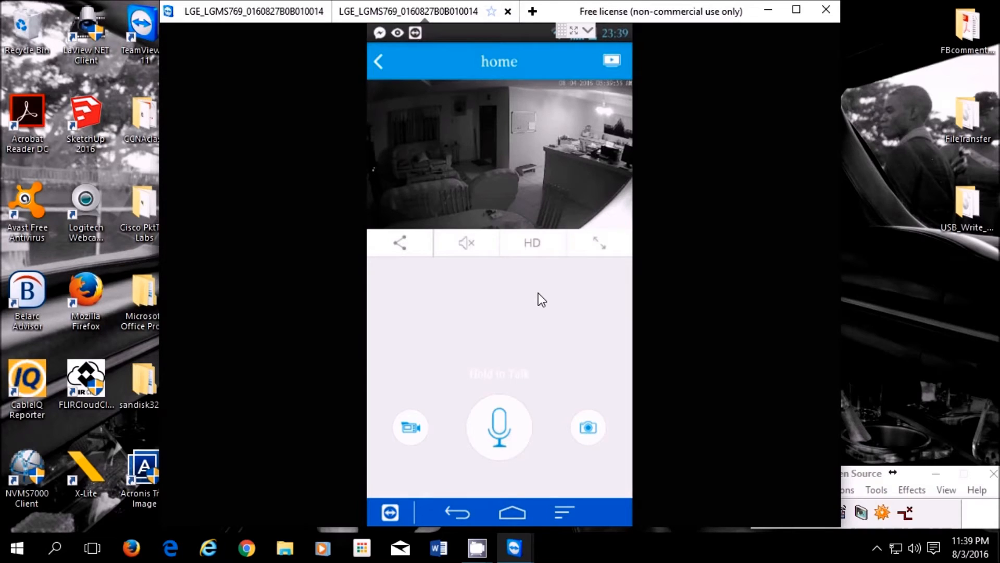
pyautogui.moveTo(544, 304)
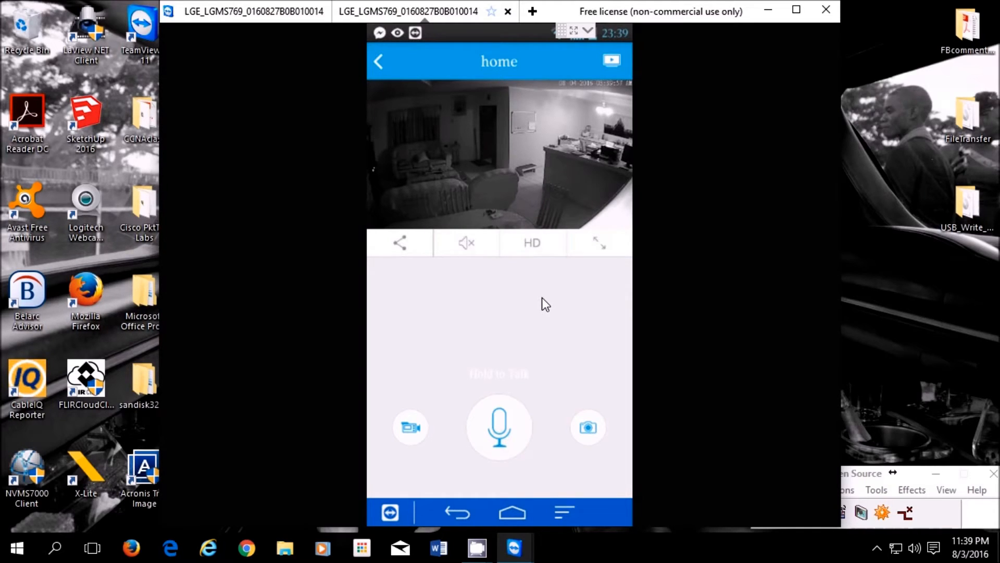
pyautogui.moveTo(544, 306)
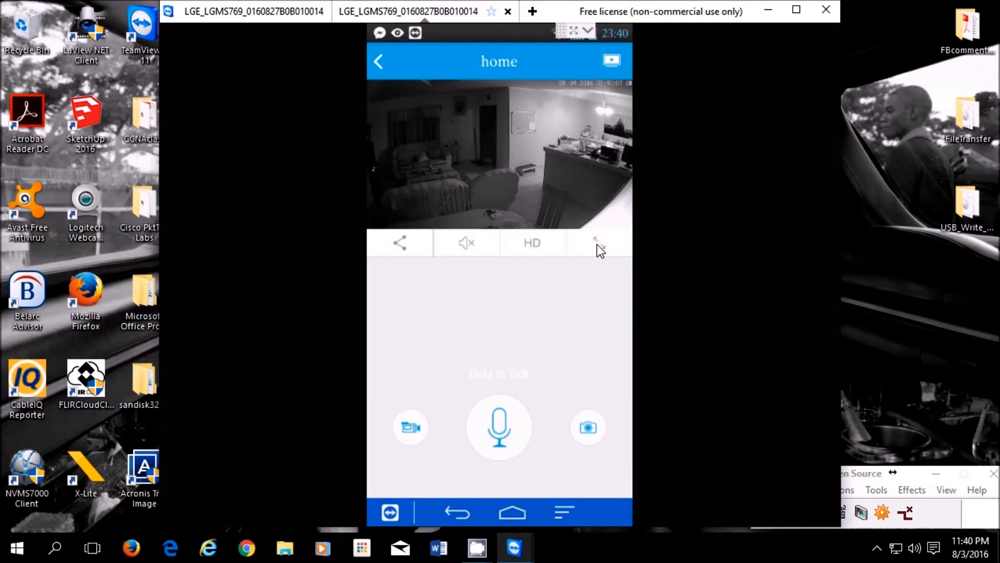
pyautogui.click(595, 243)
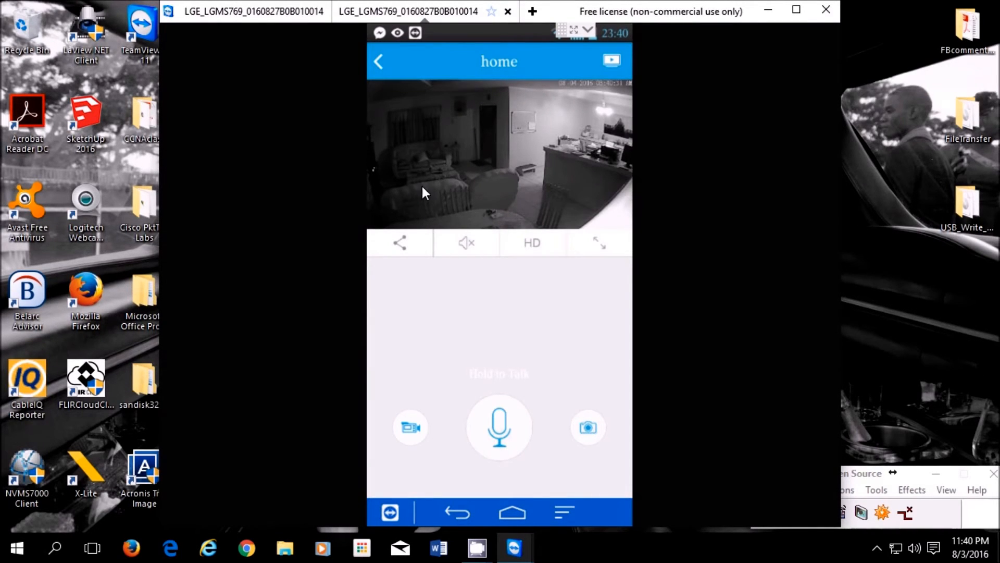
pyautogui.moveTo(471, 294)
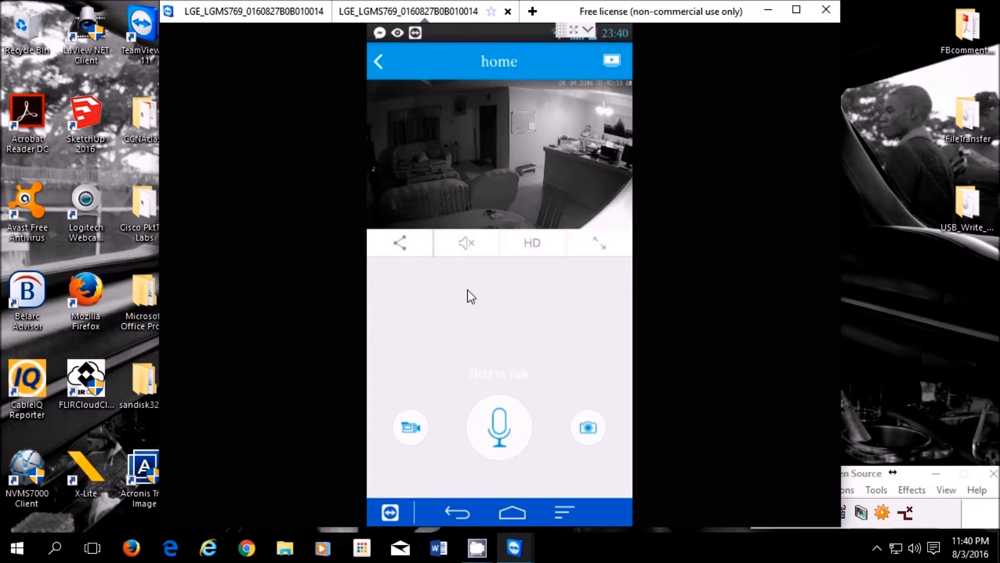
pyautogui.moveTo(647, 172)
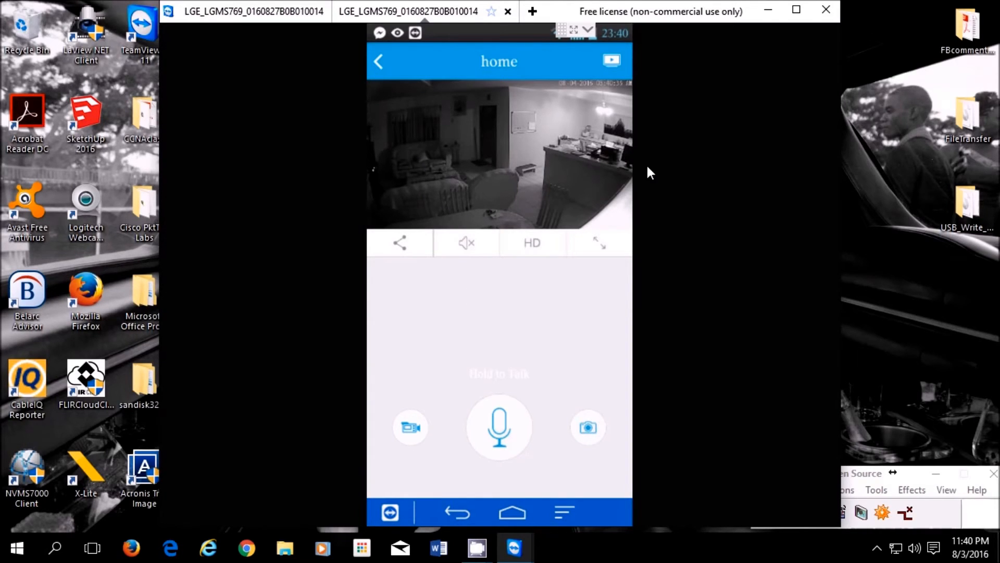
pyautogui.moveTo(507, 343)
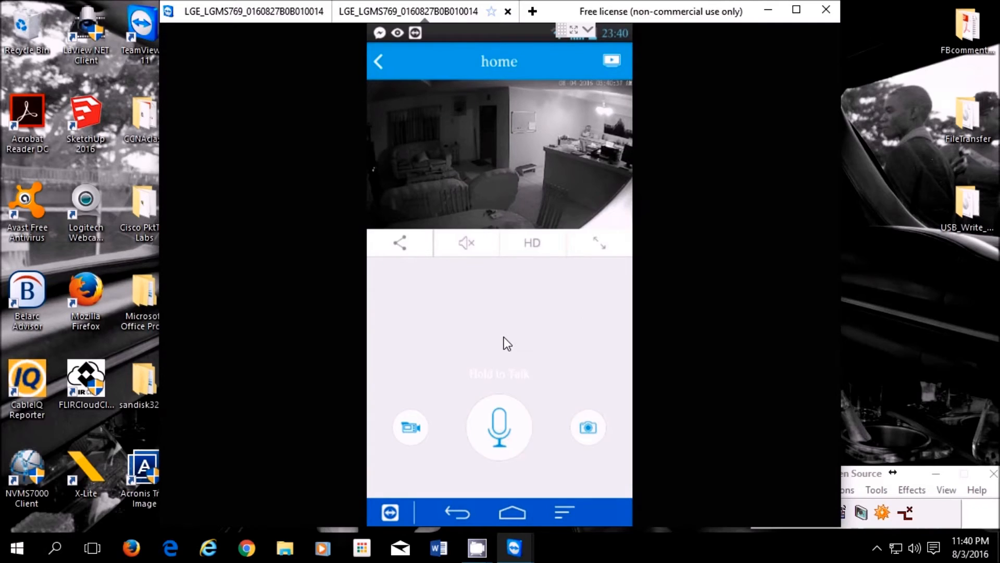
pyautogui.moveTo(570, 374)
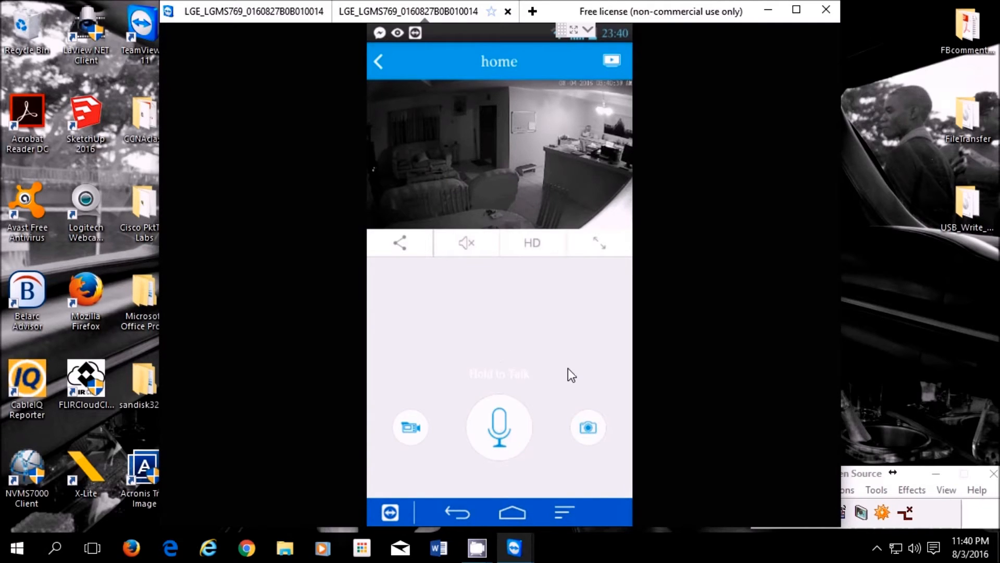
pyautogui.moveTo(484, 349)
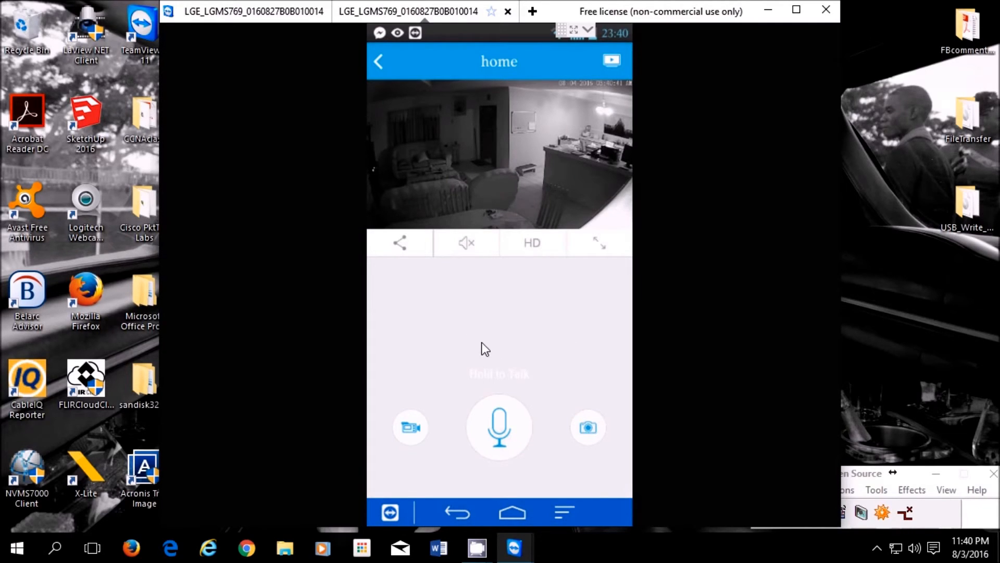
pyautogui.moveTo(472, 300)
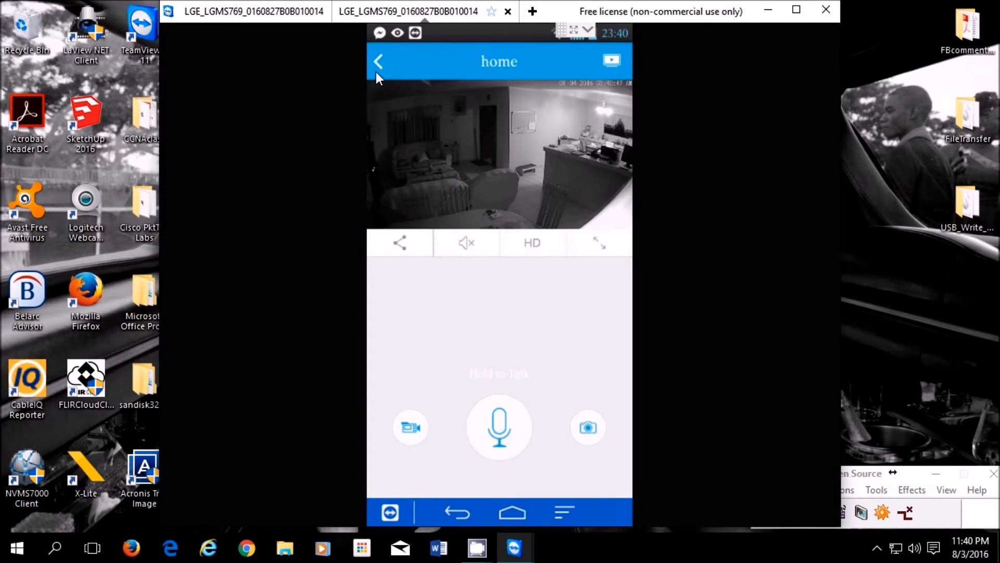
# - Go back to the camera list and open the home camera's All alerts list
pyautogui.click(378, 61)
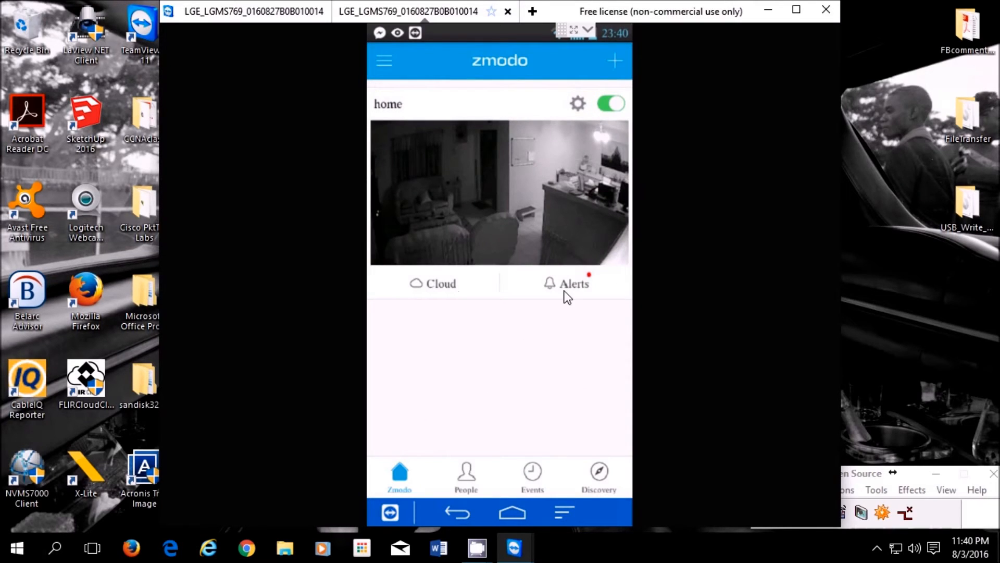
pyautogui.moveTo(576, 289)
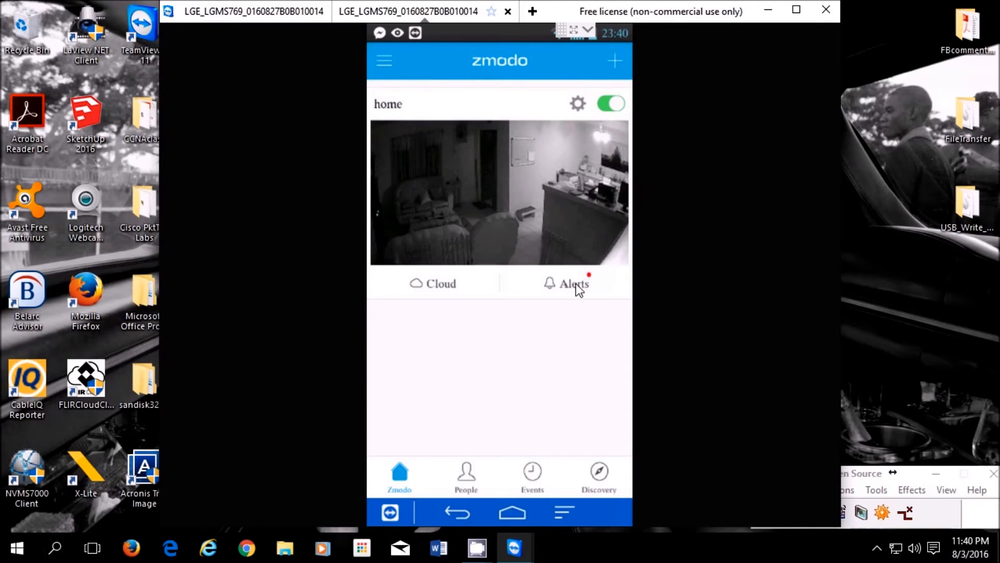
pyautogui.click(572, 284)
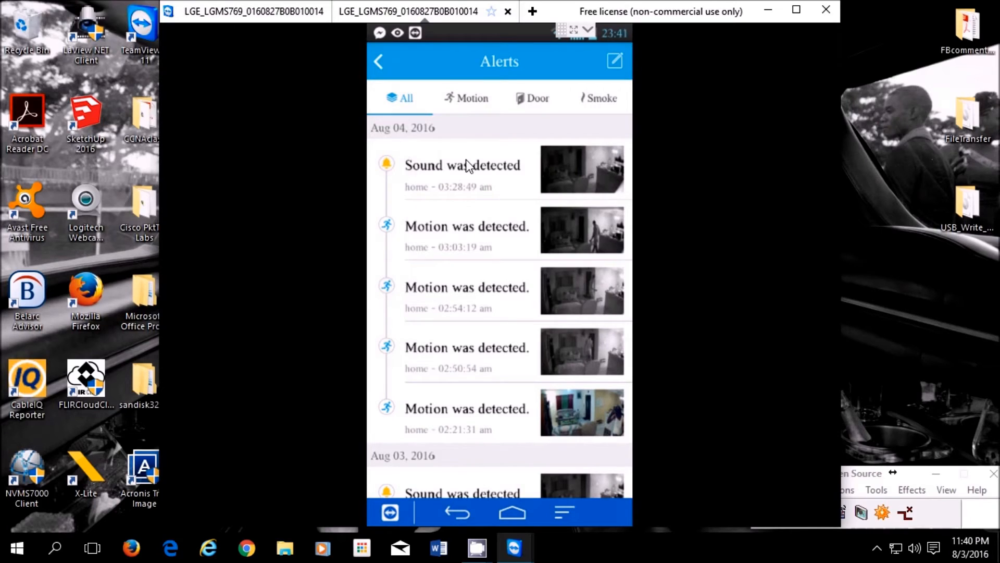
pyautogui.moveTo(545, 108)
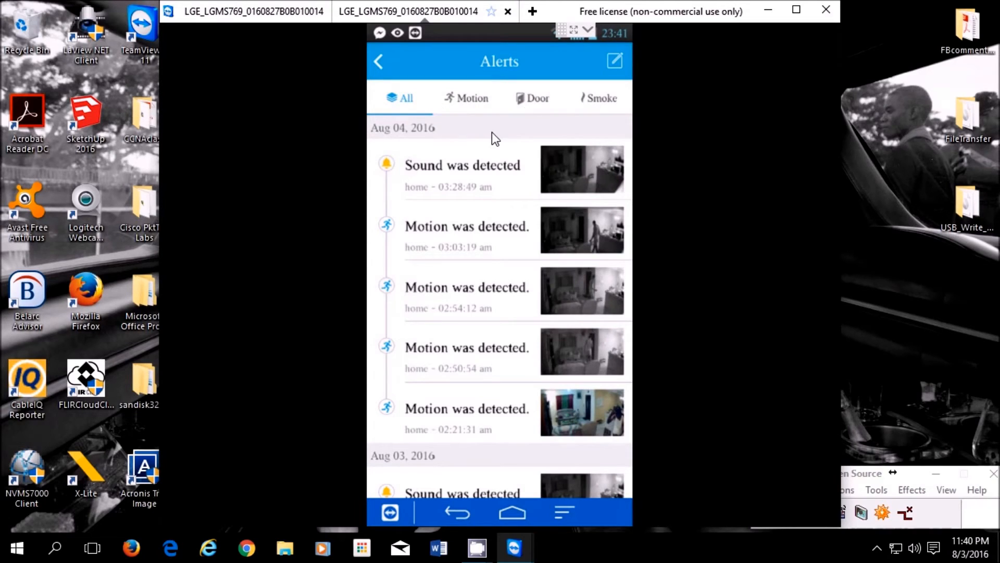
pyautogui.moveTo(502, 337)
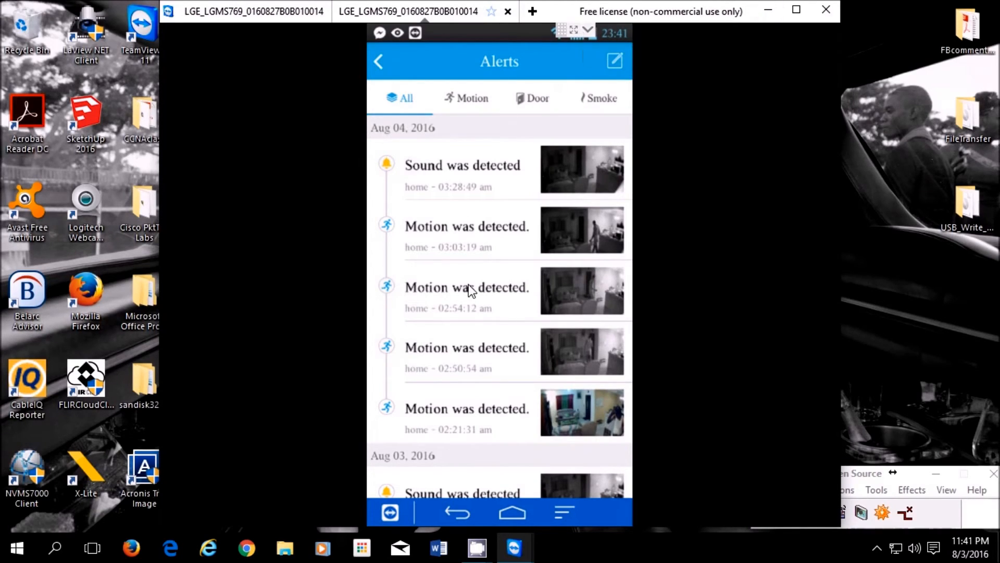
pyautogui.moveTo(471, 357)
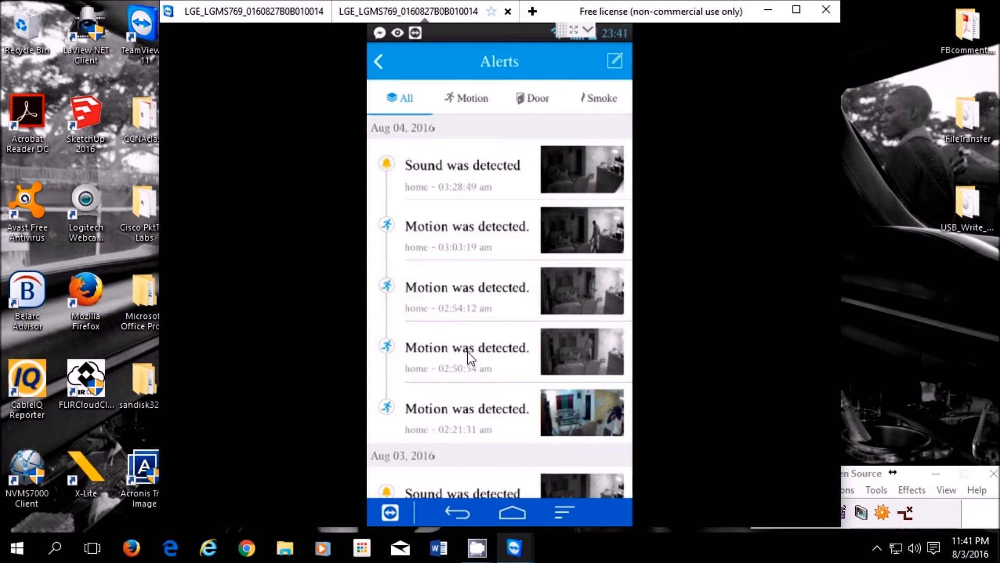
pyautogui.moveTo(593, 83)
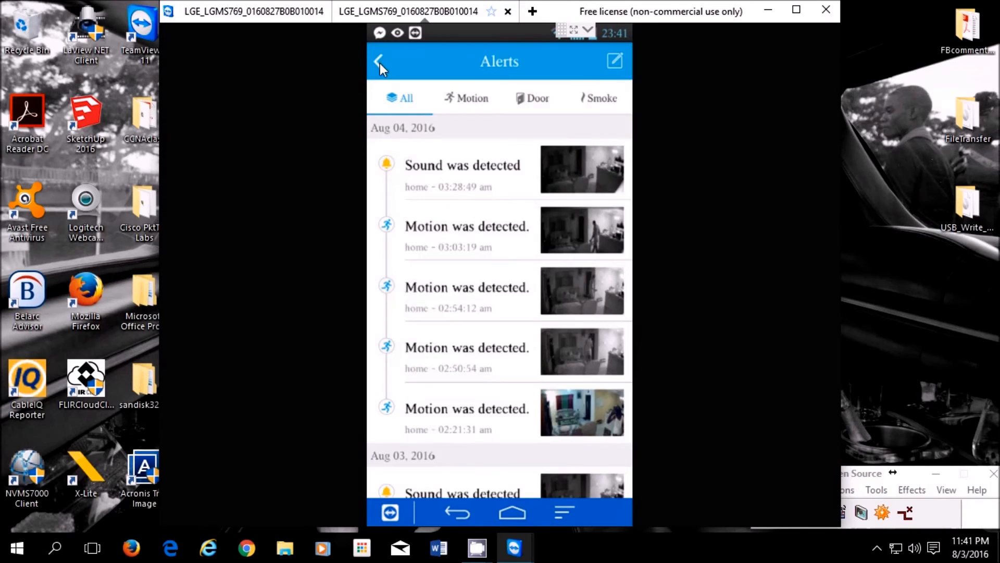
# - Leave the alerts and browse the Events, People and Discovery tabs in turn
pyautogui.click(379, 62)
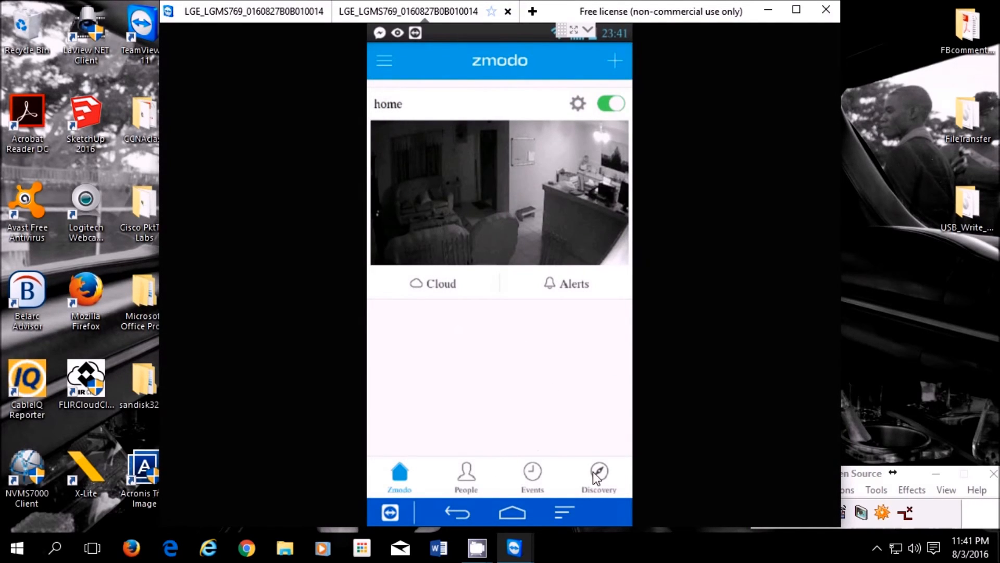
pyautogui.click(532, 475)
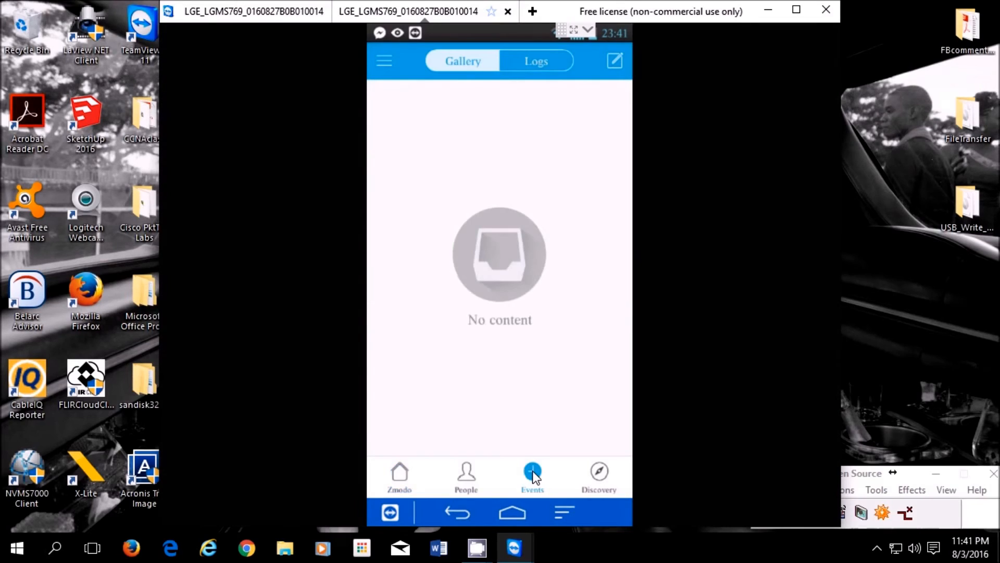
pyautogui.moveTo(467, 475)
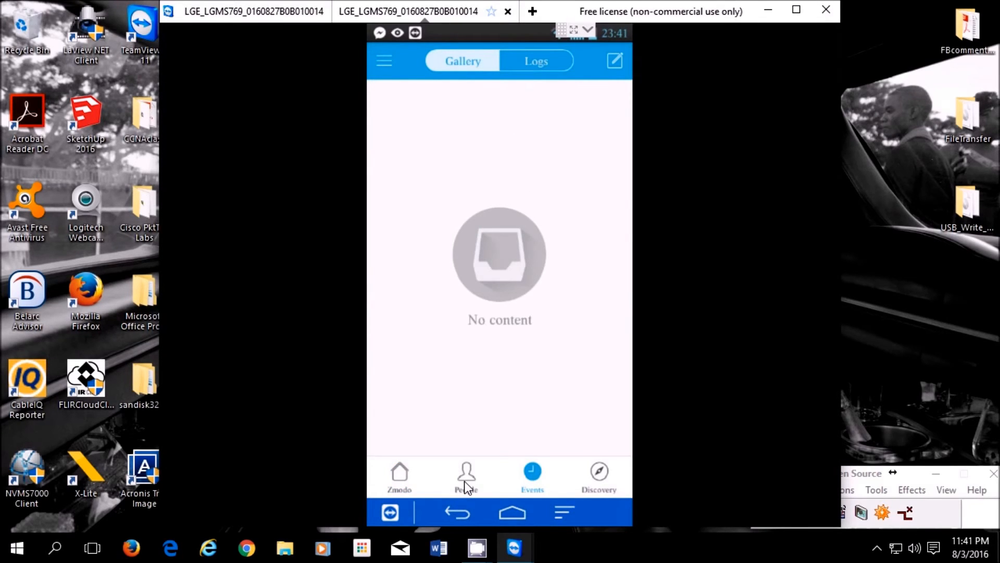
pyautogui.click(465, 475)
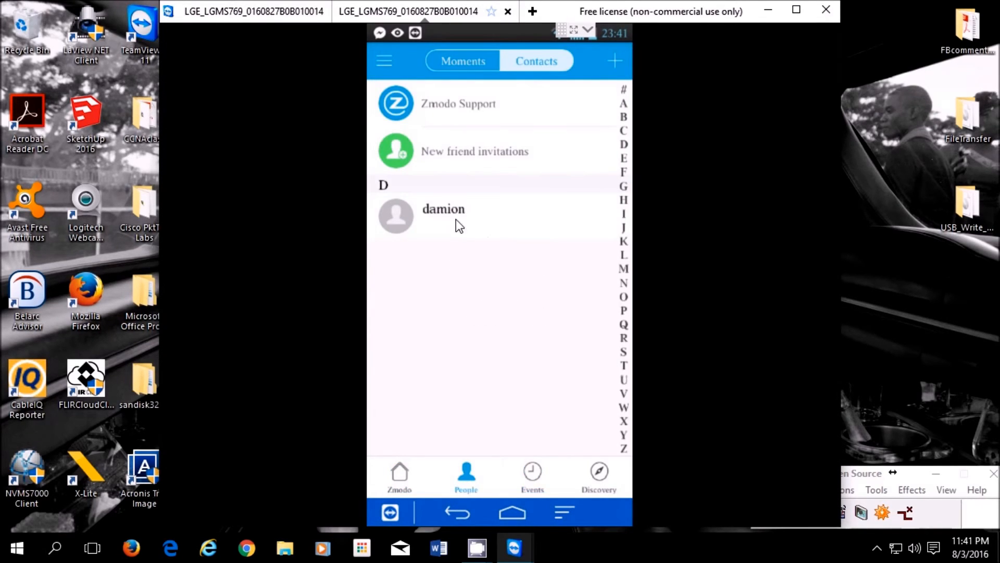
pyautogui.moveTo(579, 286)
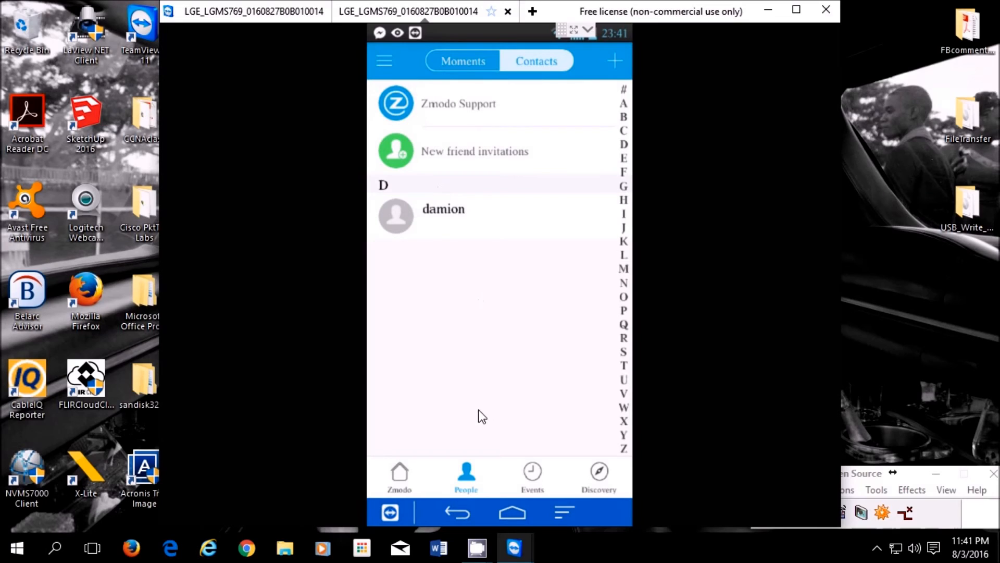
pyautogui.moveTo(601, 485)
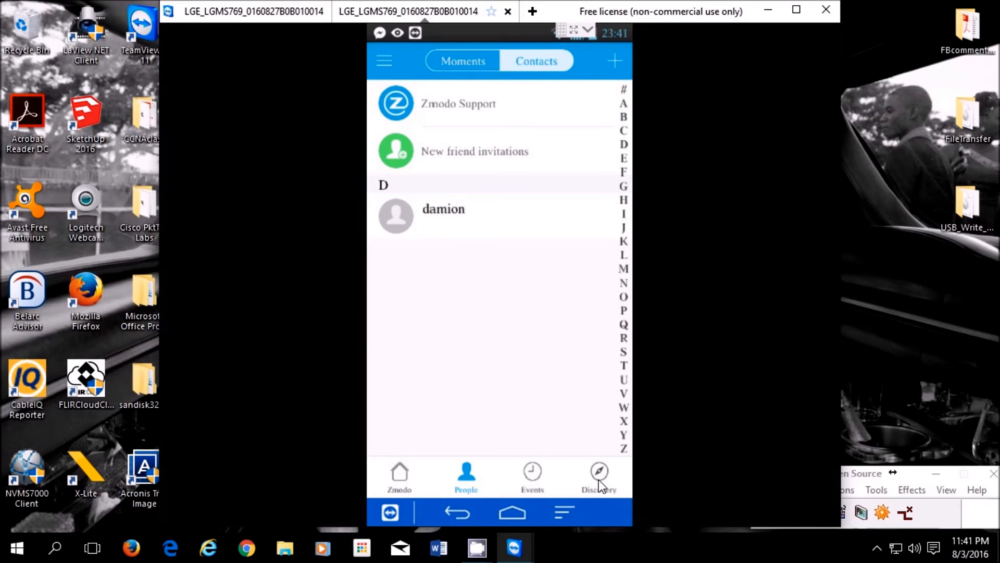
pyautogui.click(598, 475)
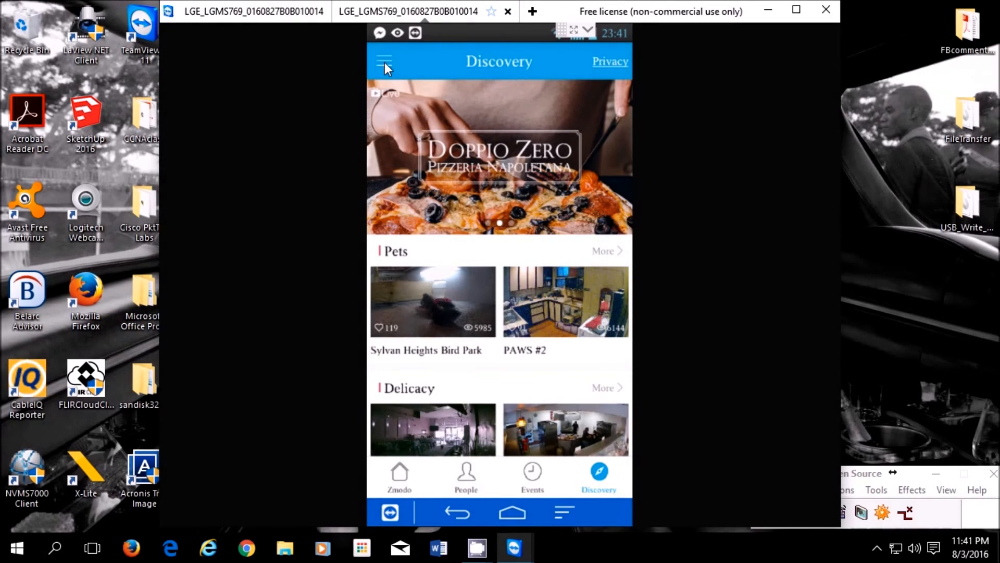
# - Return to the Zmodo main camera list showing the home camera thumbnail
pyautogui.click(384, 61)
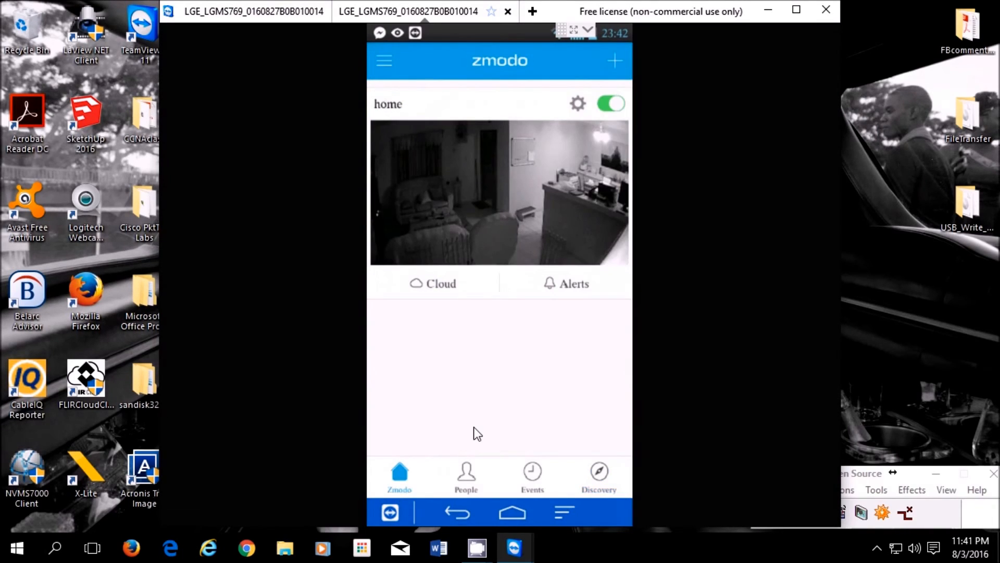
pyautogui.moveTo(553, 268)
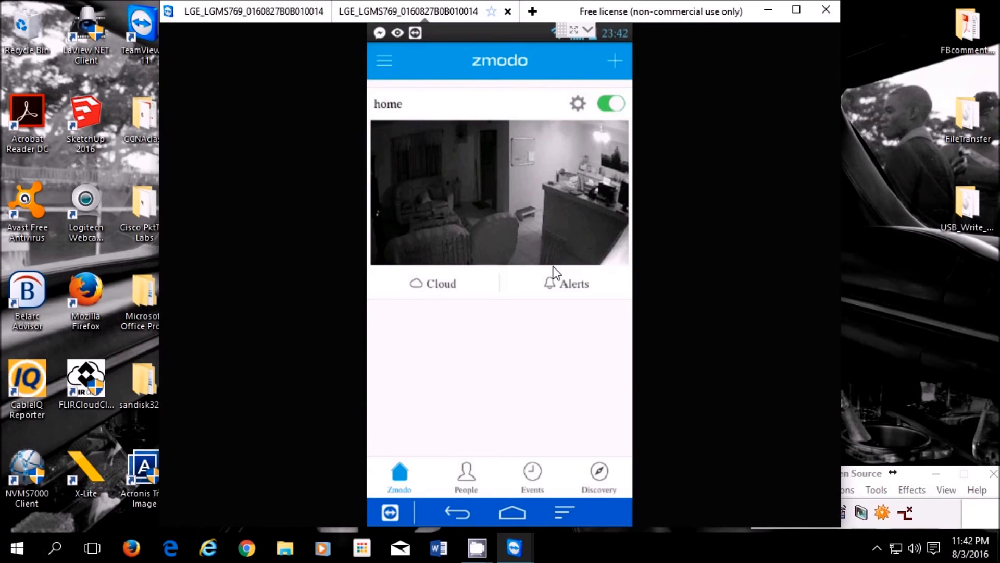
pyautogui.moveTo(432, 193)
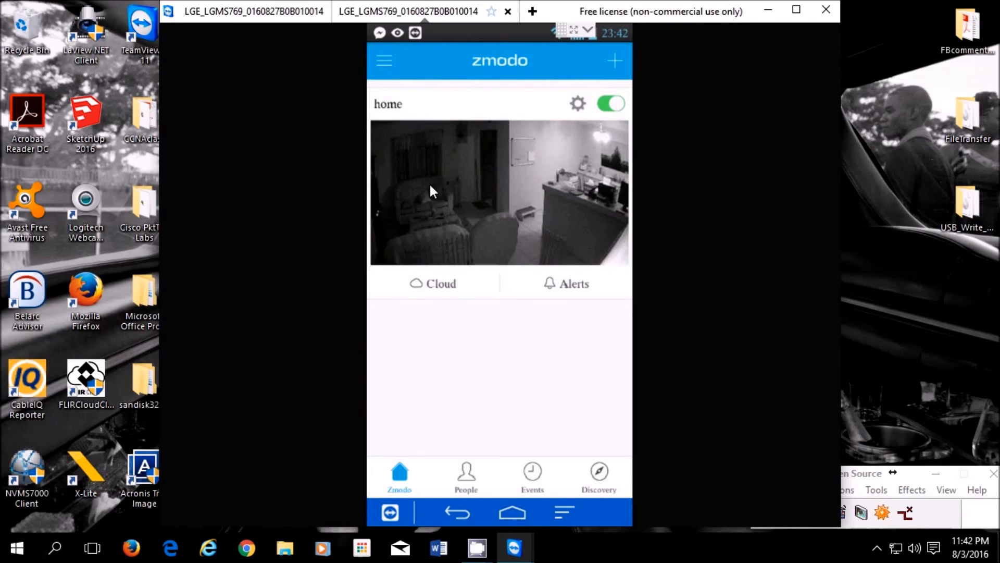
pyautogui.moveTo(462, 169)
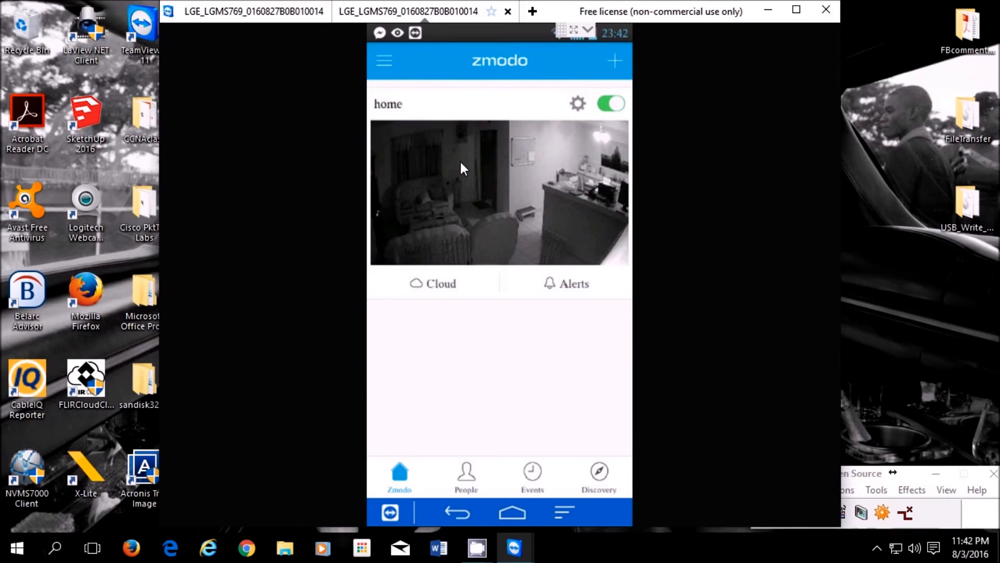
pyautogui.moveTo(487, 330)
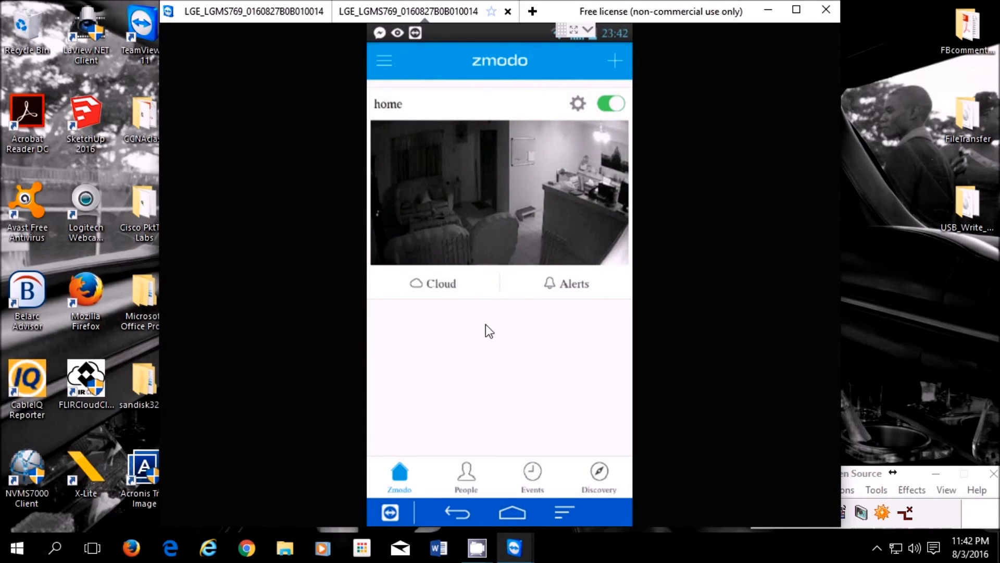
pyautogui.moveTo(416, 304)
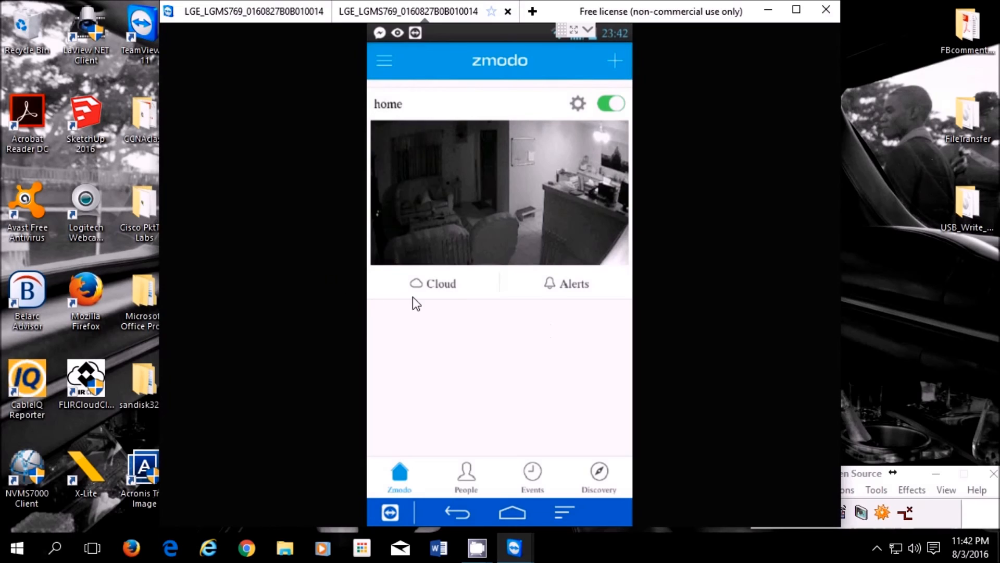
pyautogui.moveTo(387, 265)
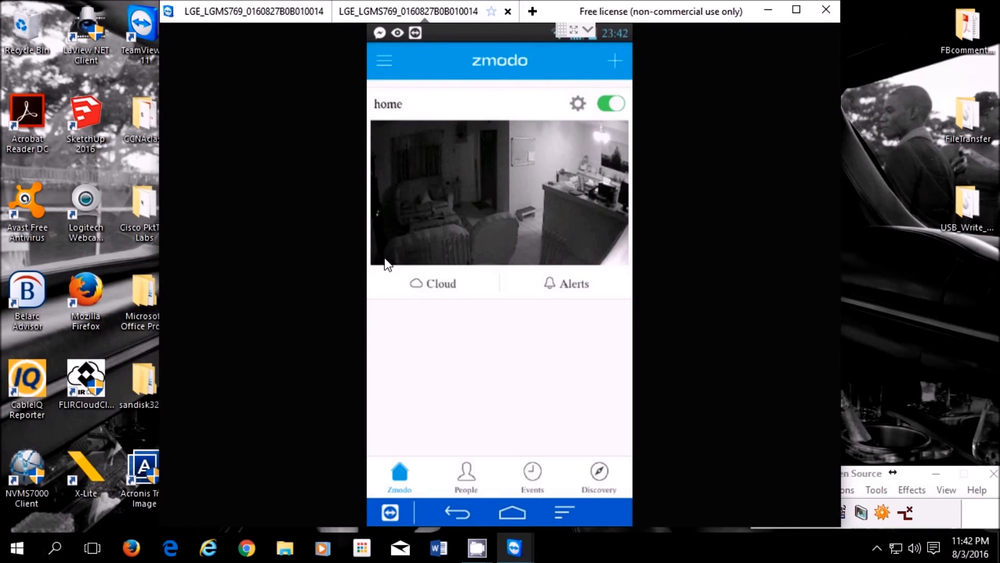
pyautogui.moveTo(499, 265)
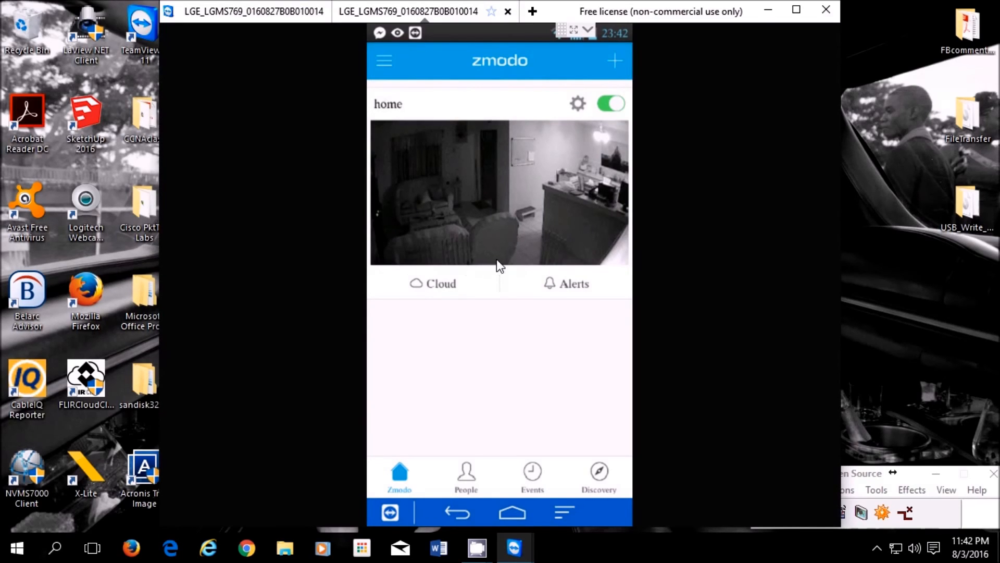
pyautogui.moveTo(588, 223)
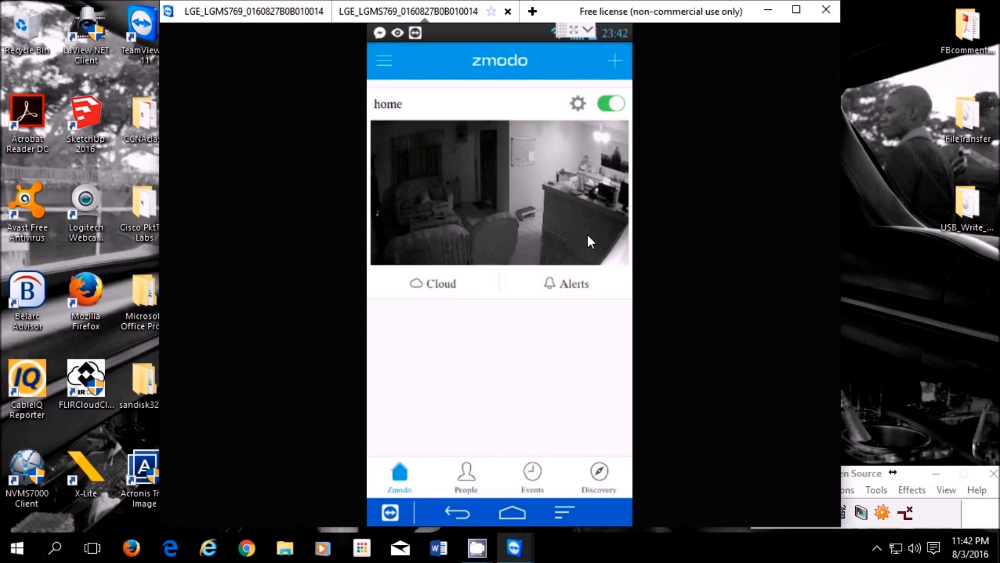
pyautogui.moveTo(712, 503)
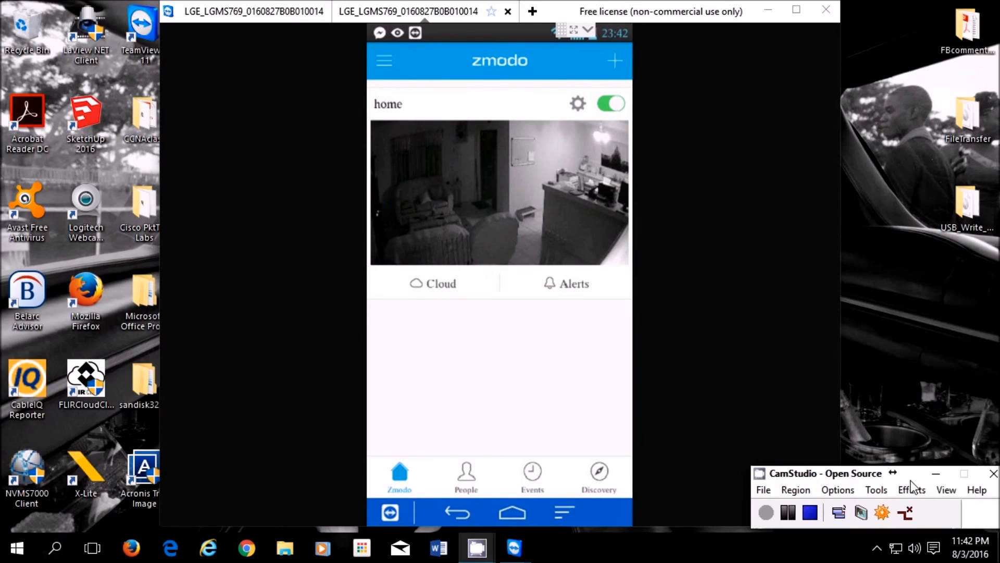
pyautogui.moveTo(669, 462)
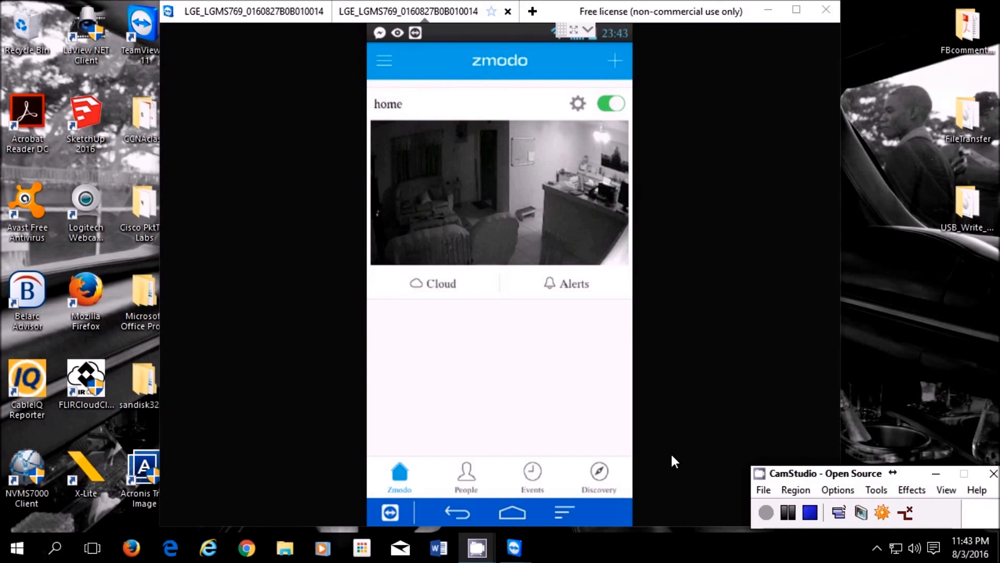
pyautogui.moveTo(826, 435)
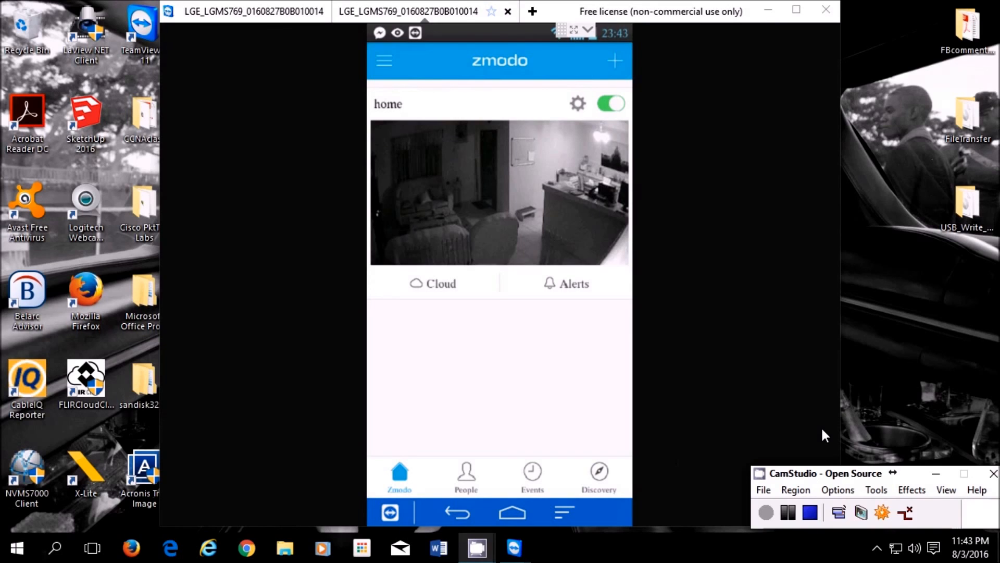